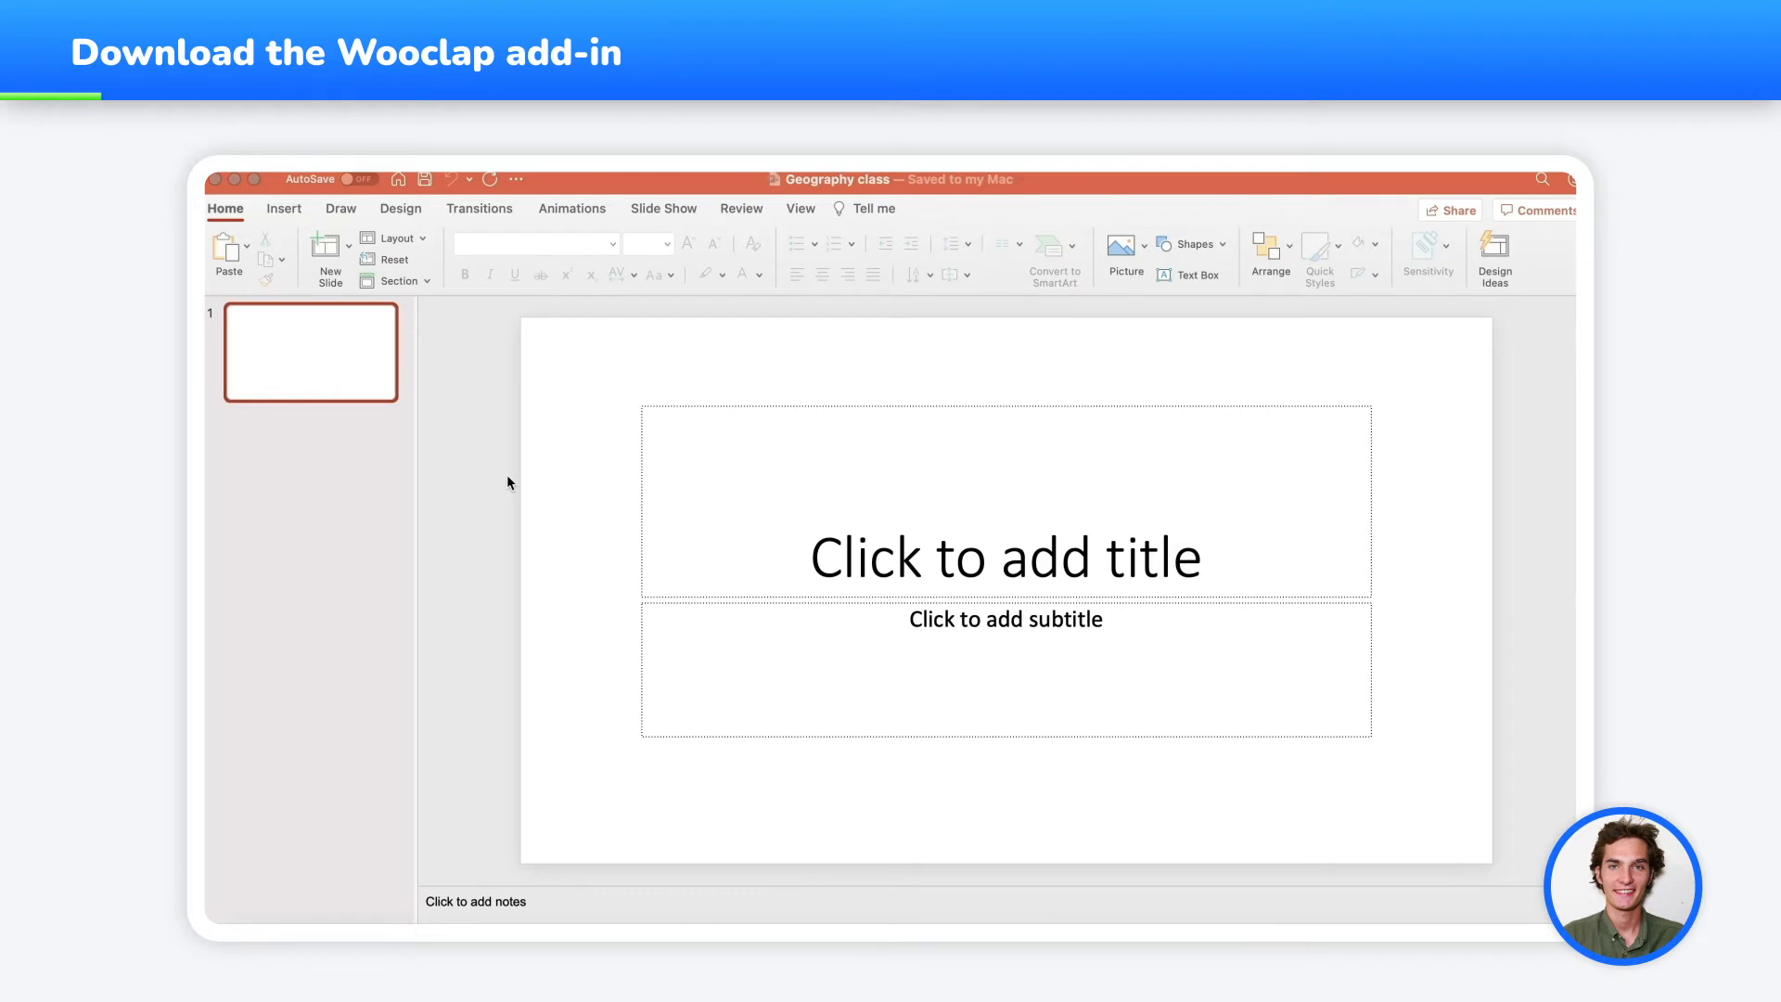
mouse_move(486, 461)
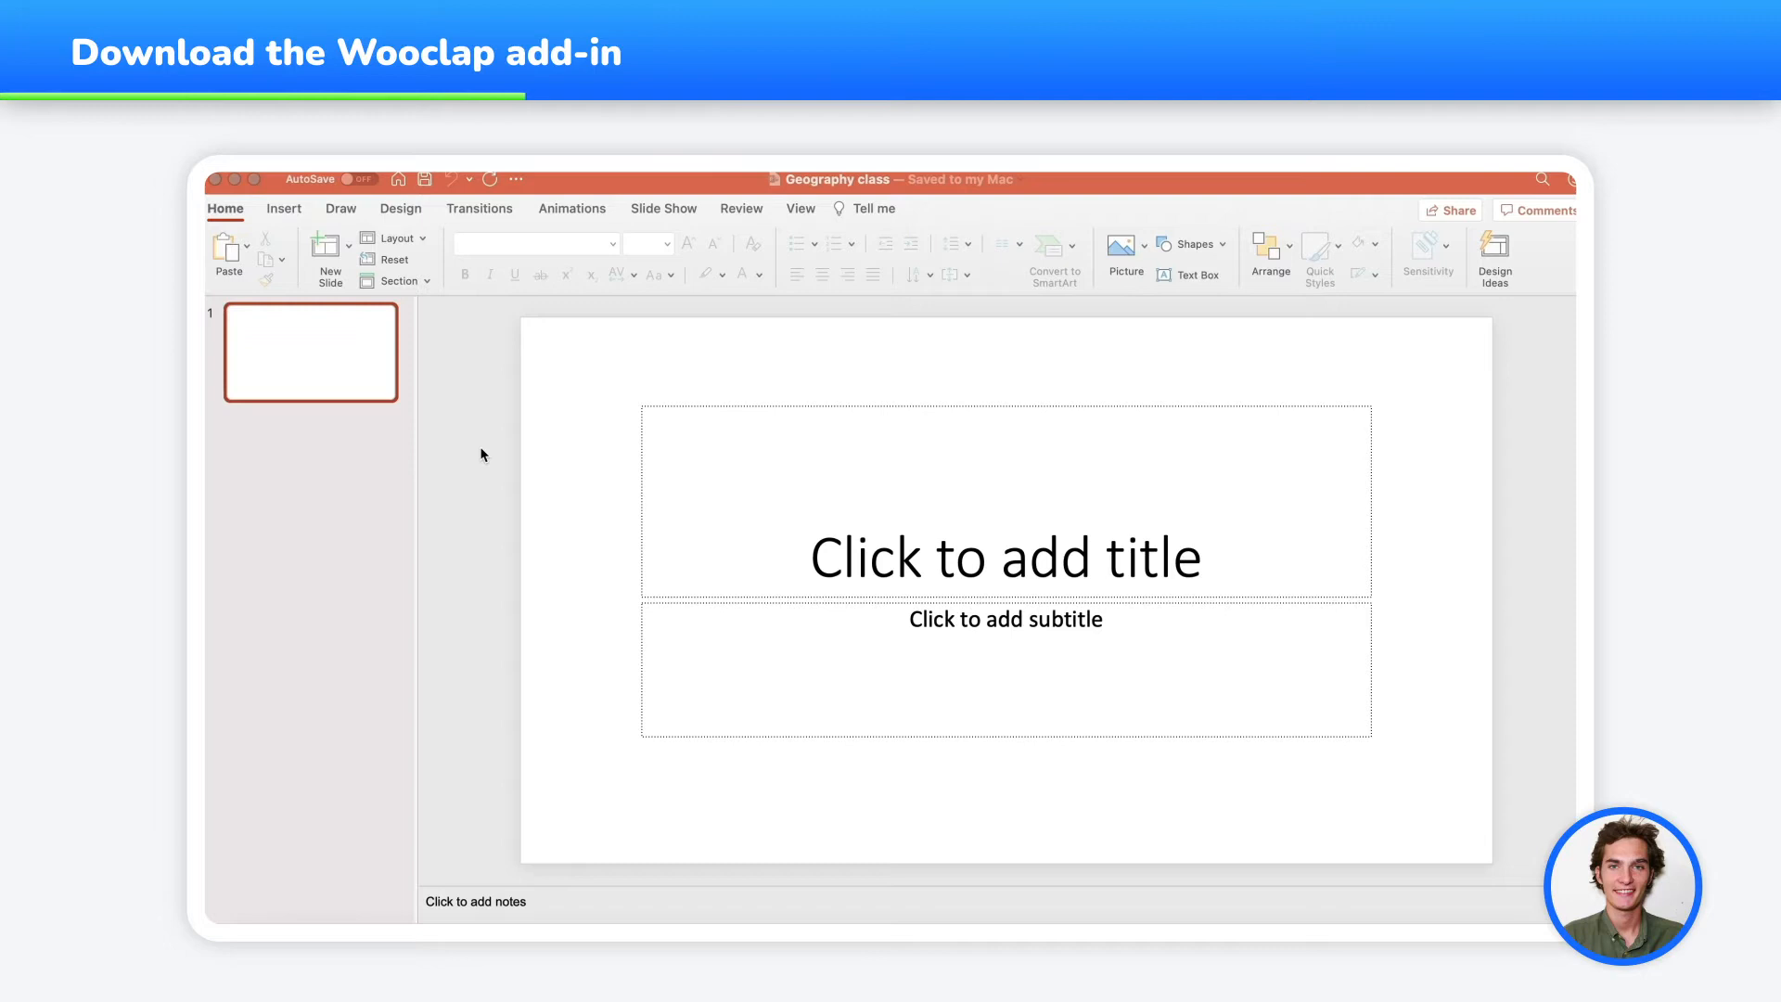
mouse_move(289, 213)
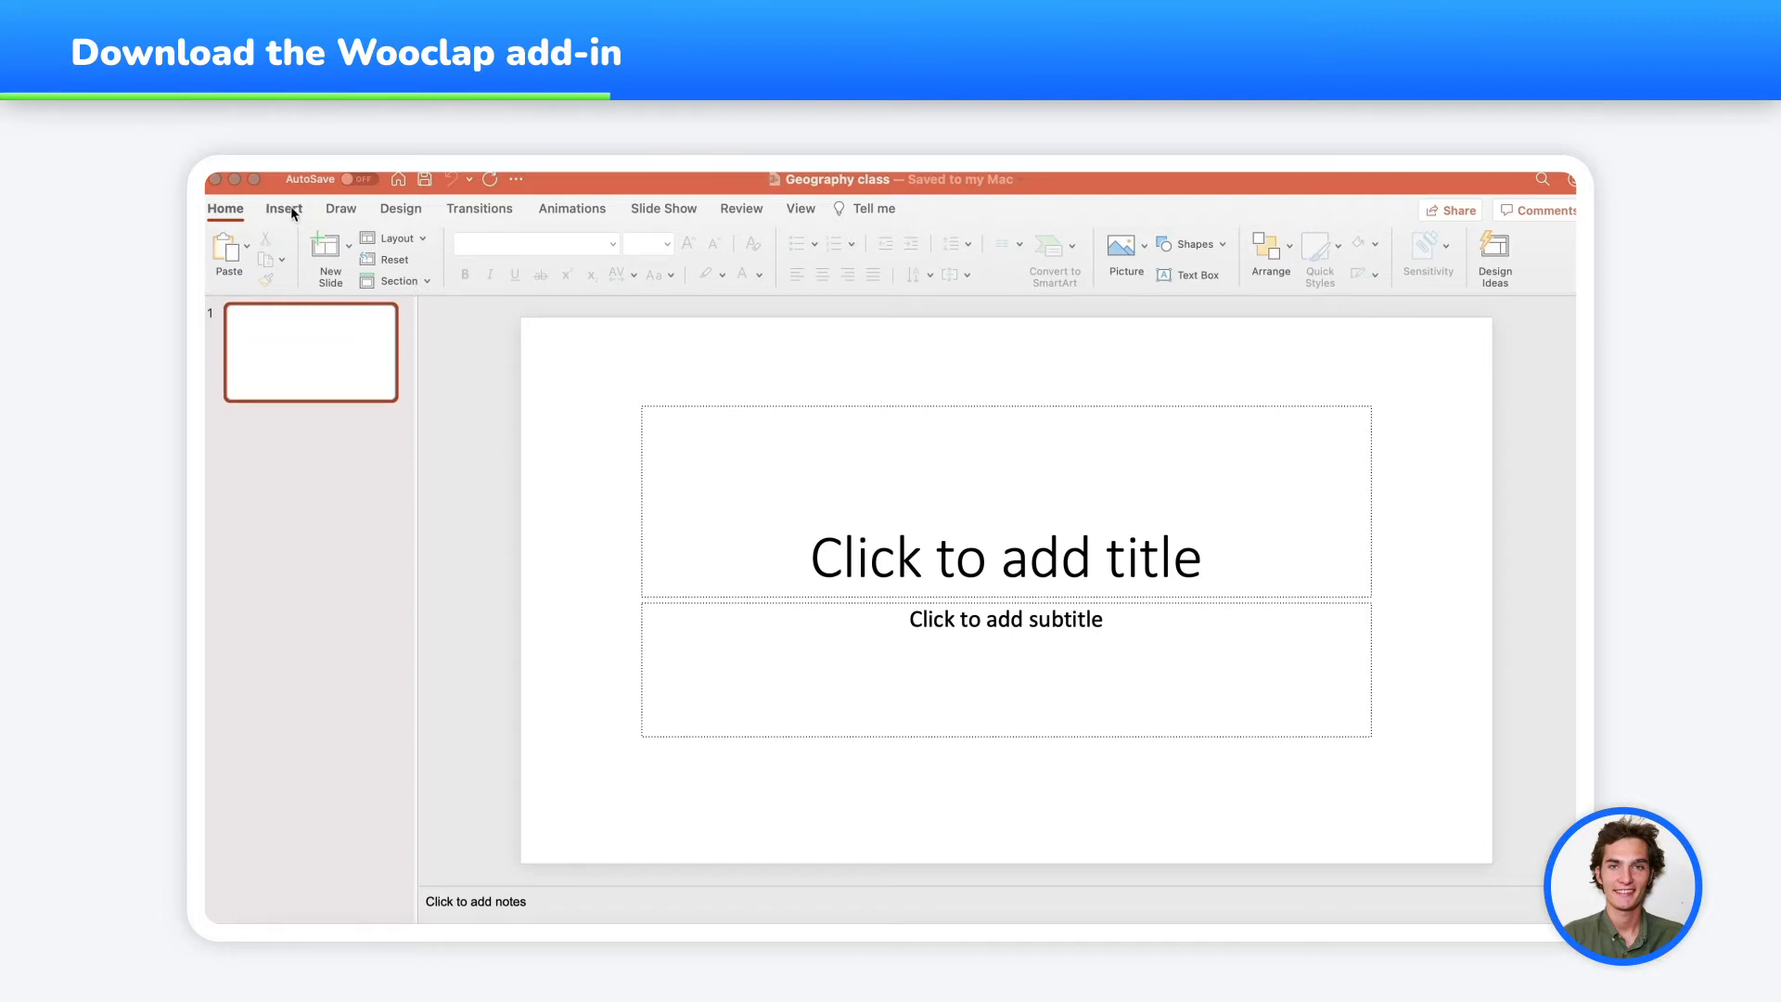
Step: Search the Office add-in store for 'Wooclap', add it, and accept its license terms
left_click(284, 208)
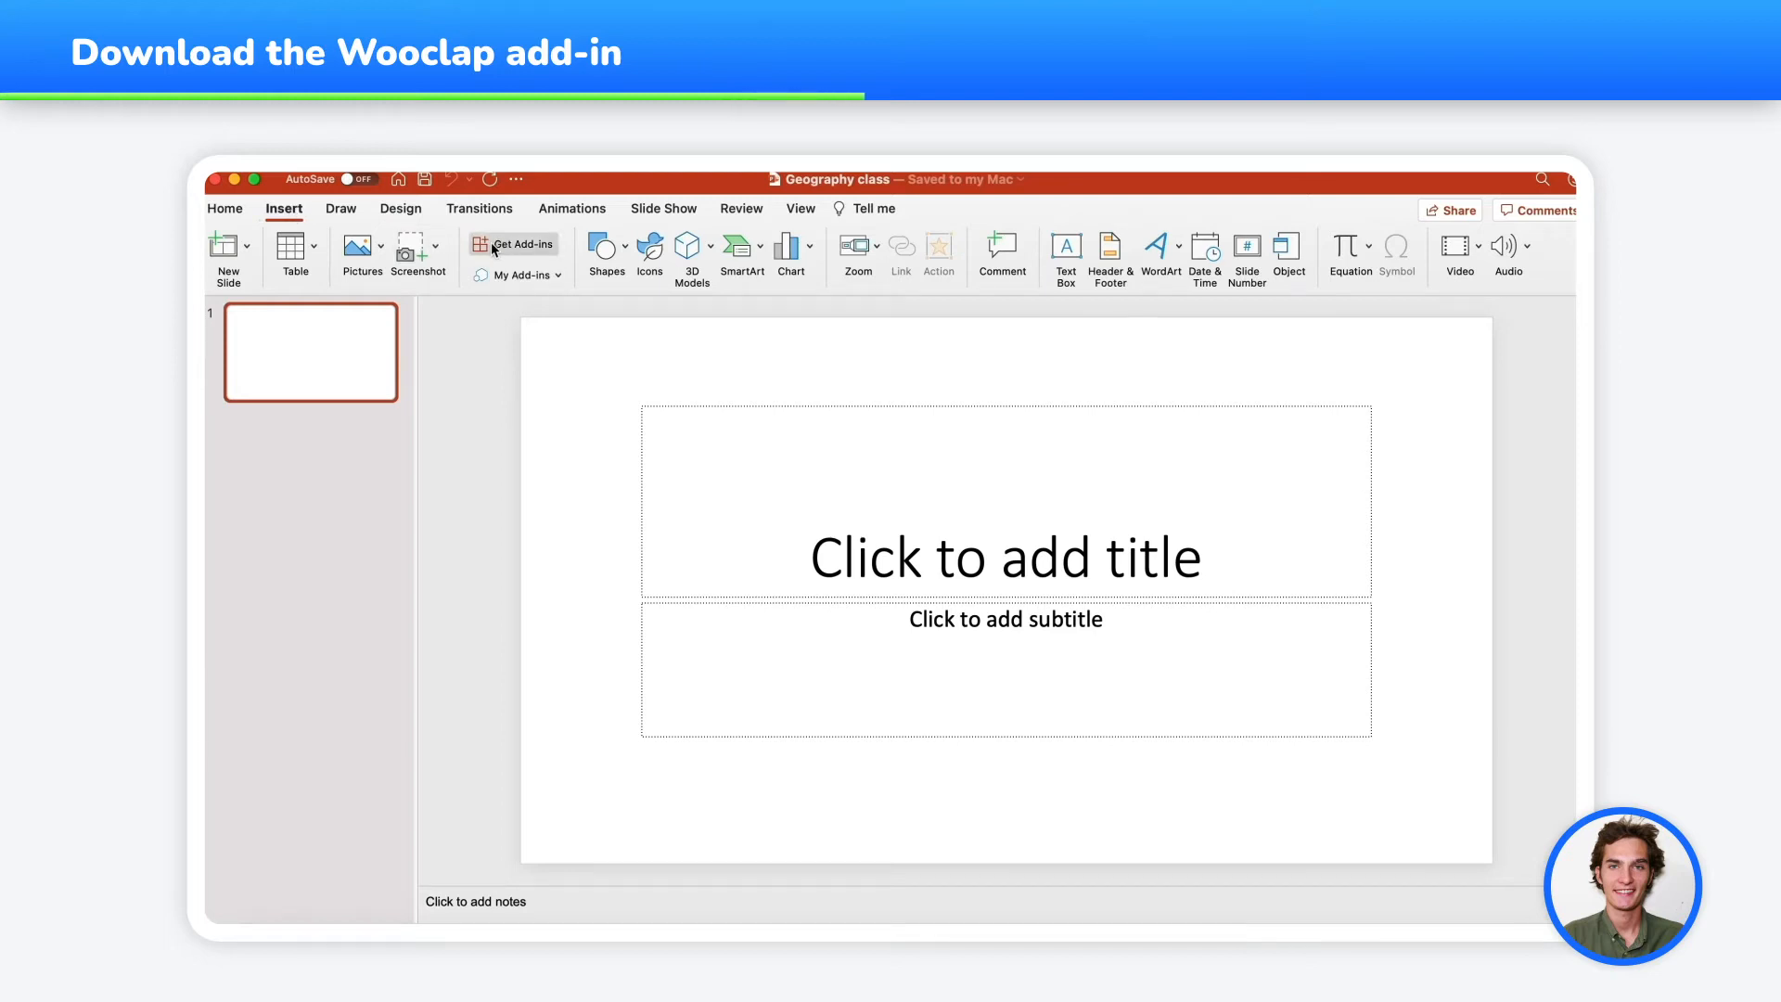
left_click(520, 244)
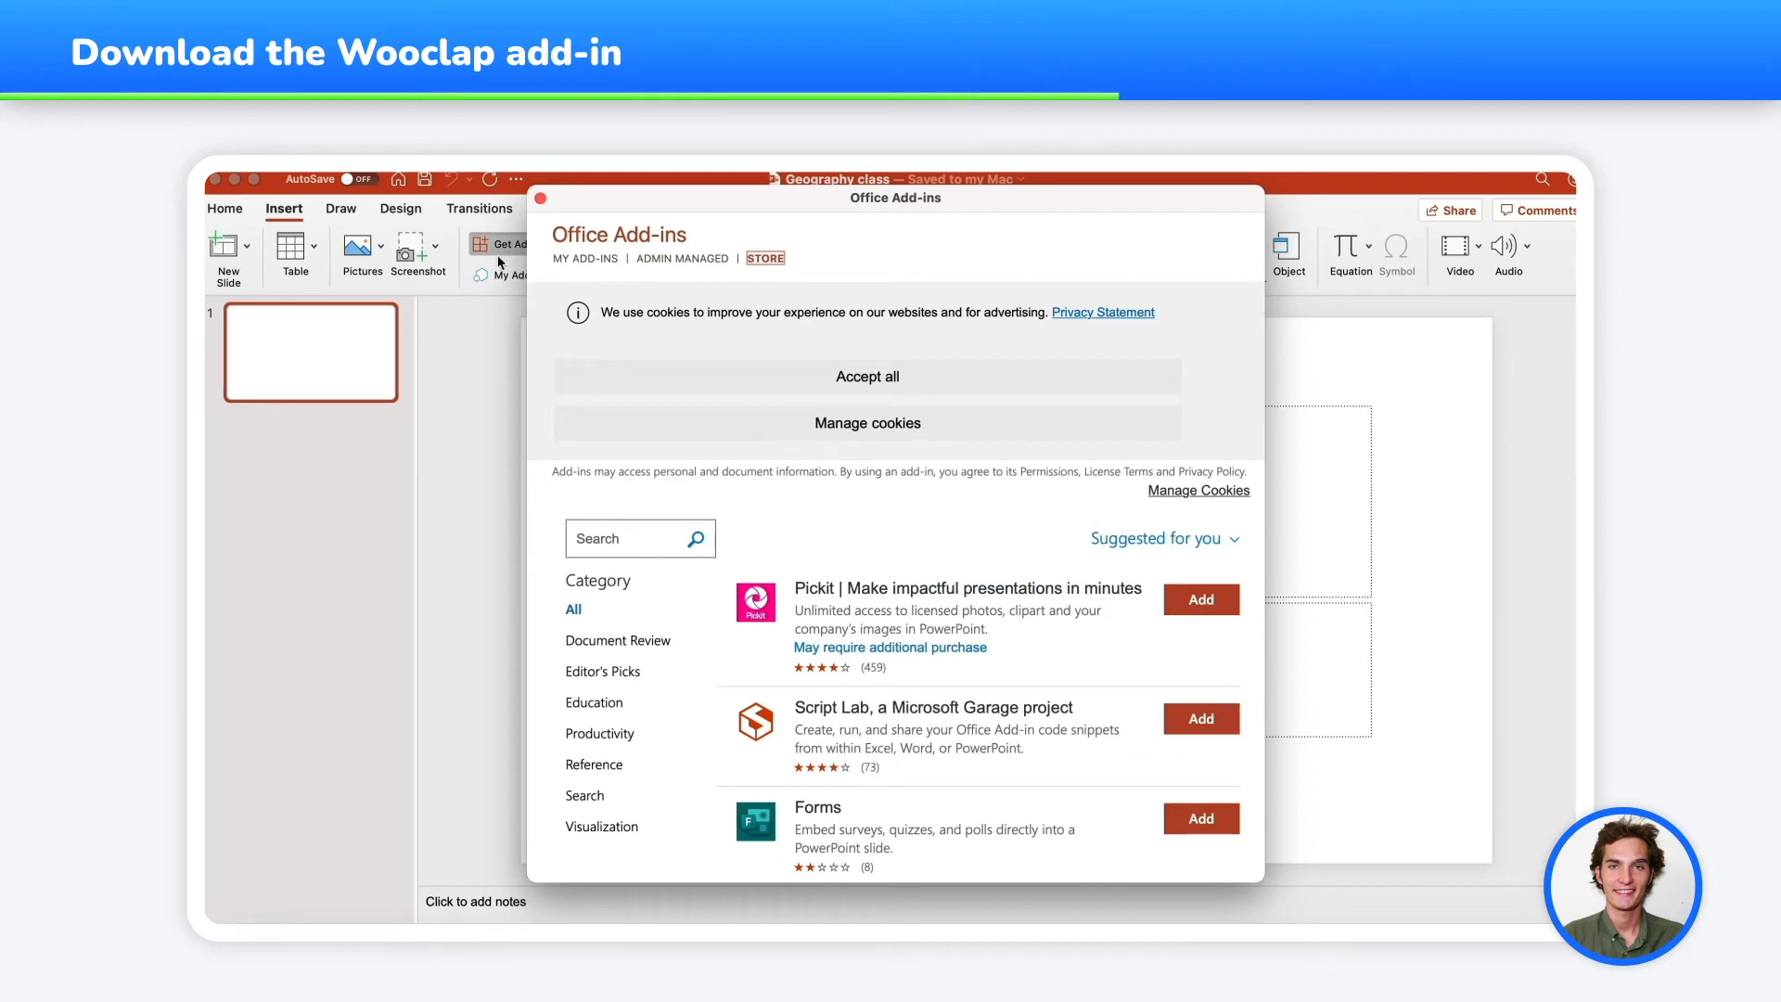
type("Wooclap")
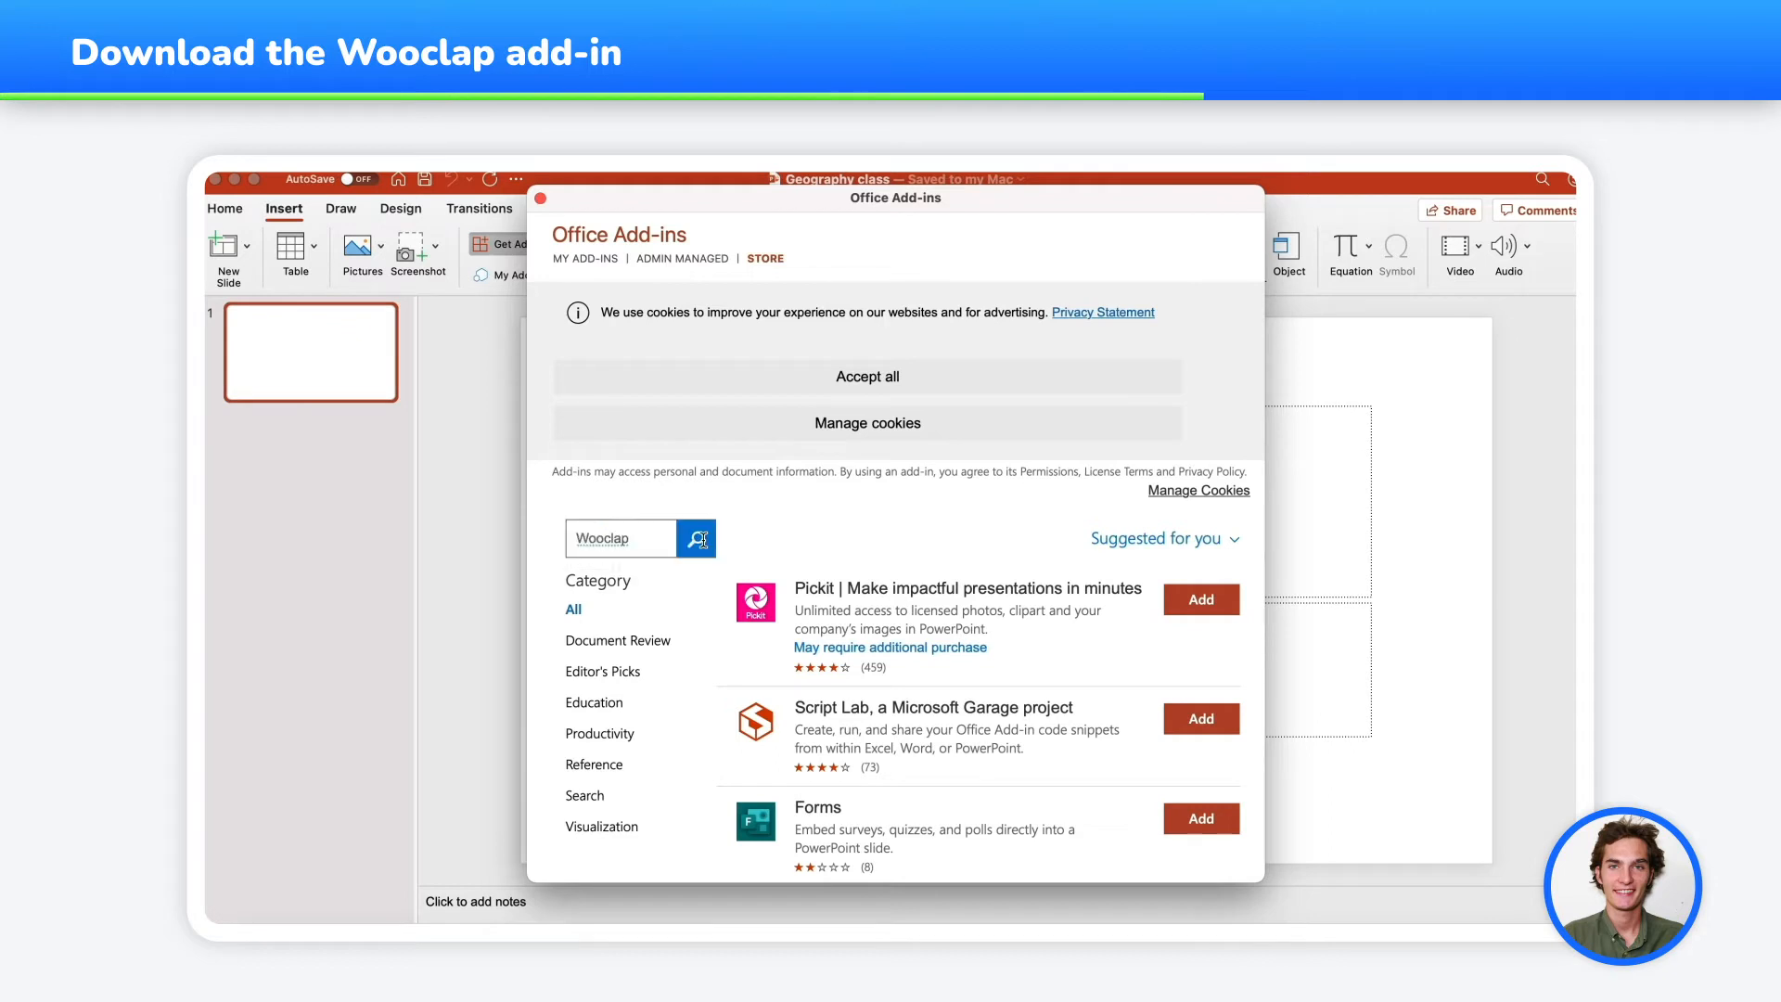
left_click(695, 537)
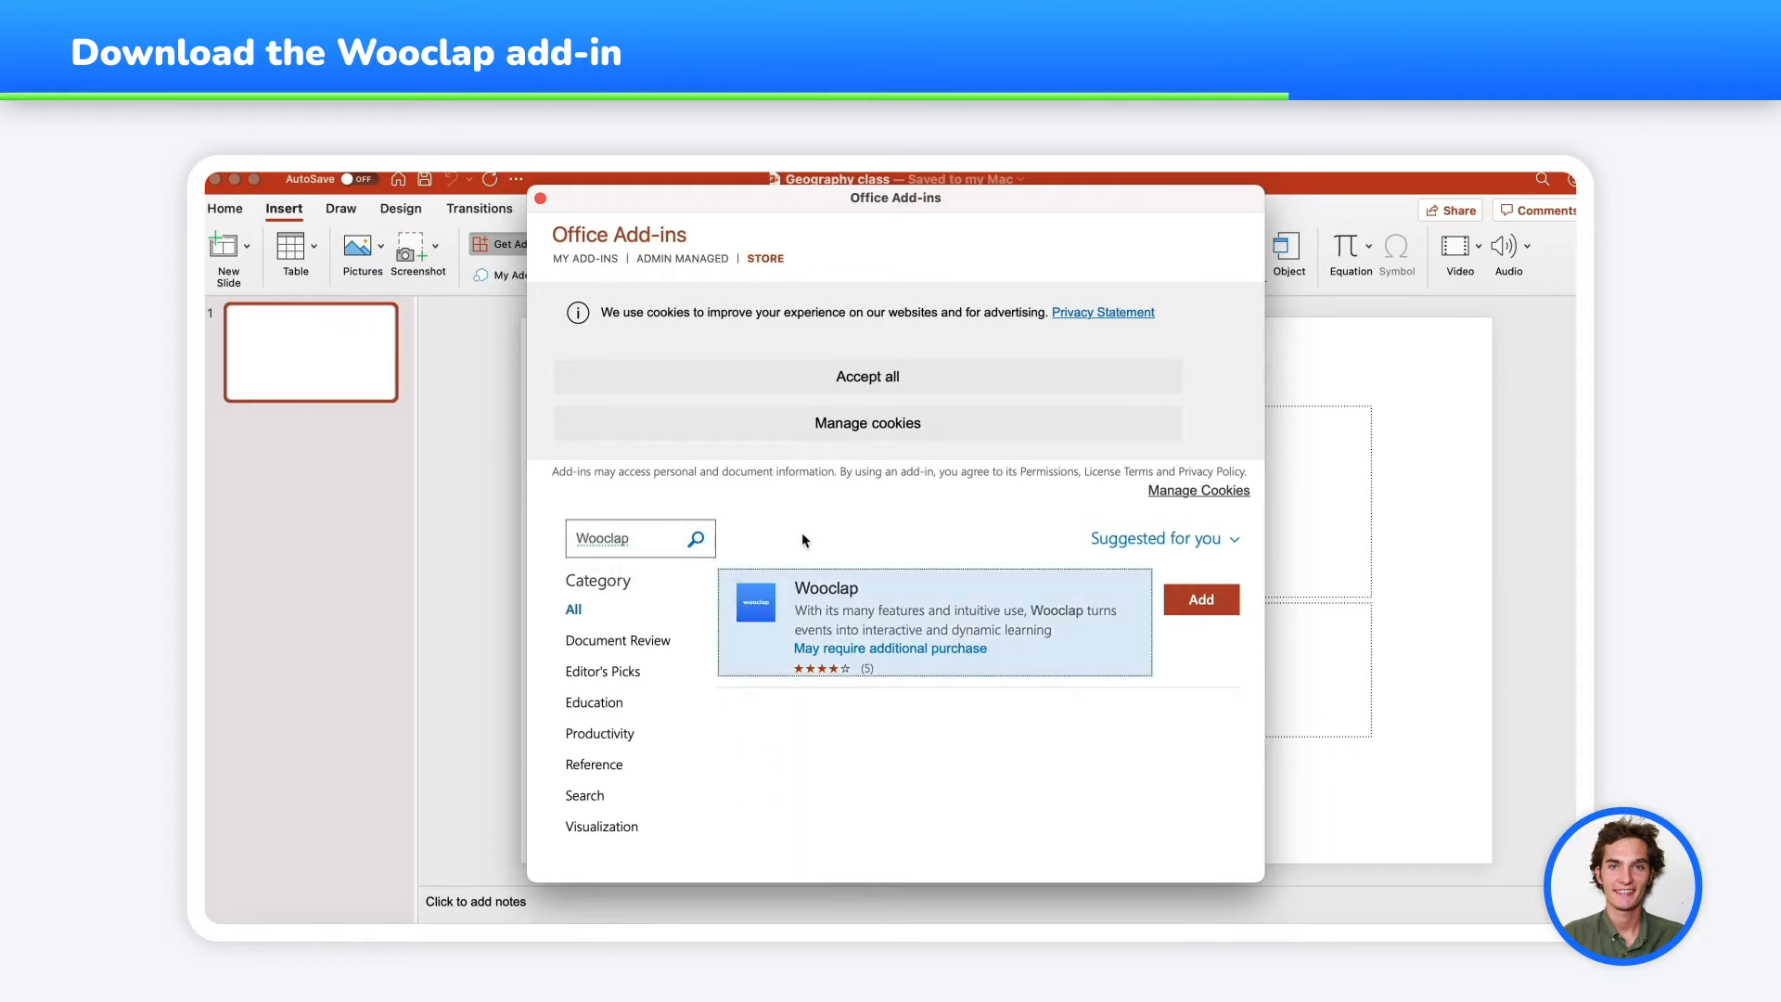
left_click(1200, 600)
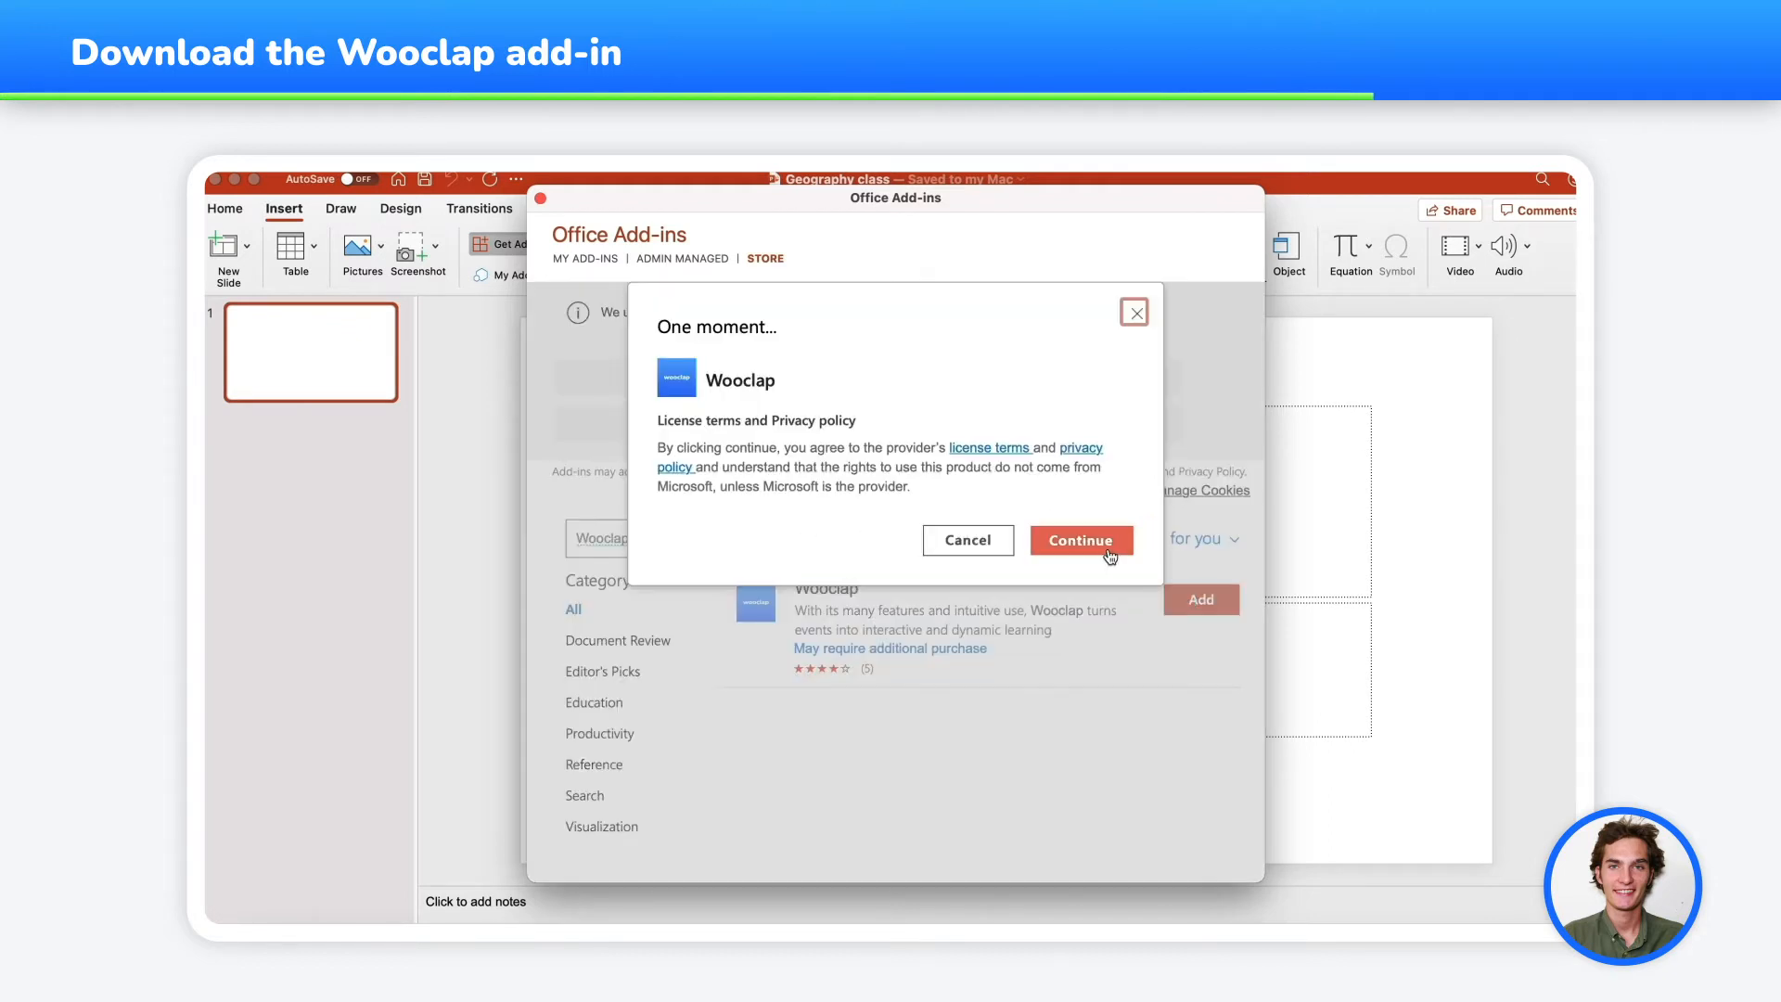
left_click(1080, 540)
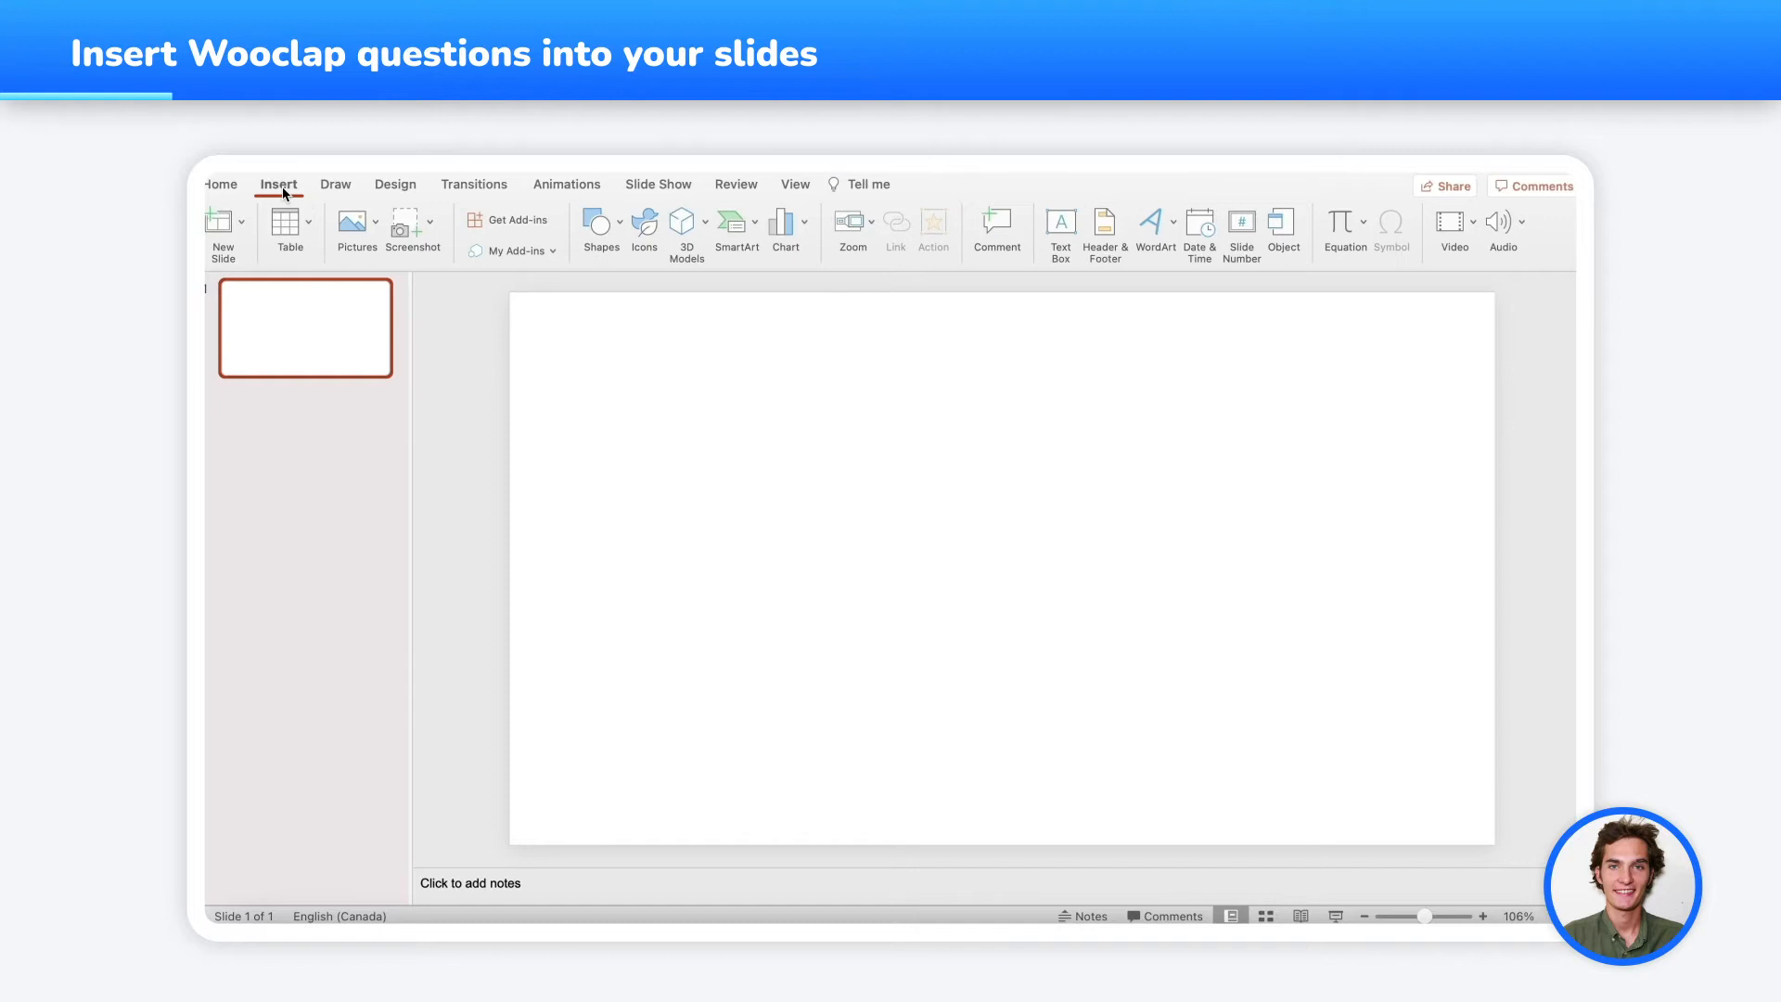
Step: Add Wooclap from My Add-ins onto the slide and select its welcome panel
left_click(511, 234)
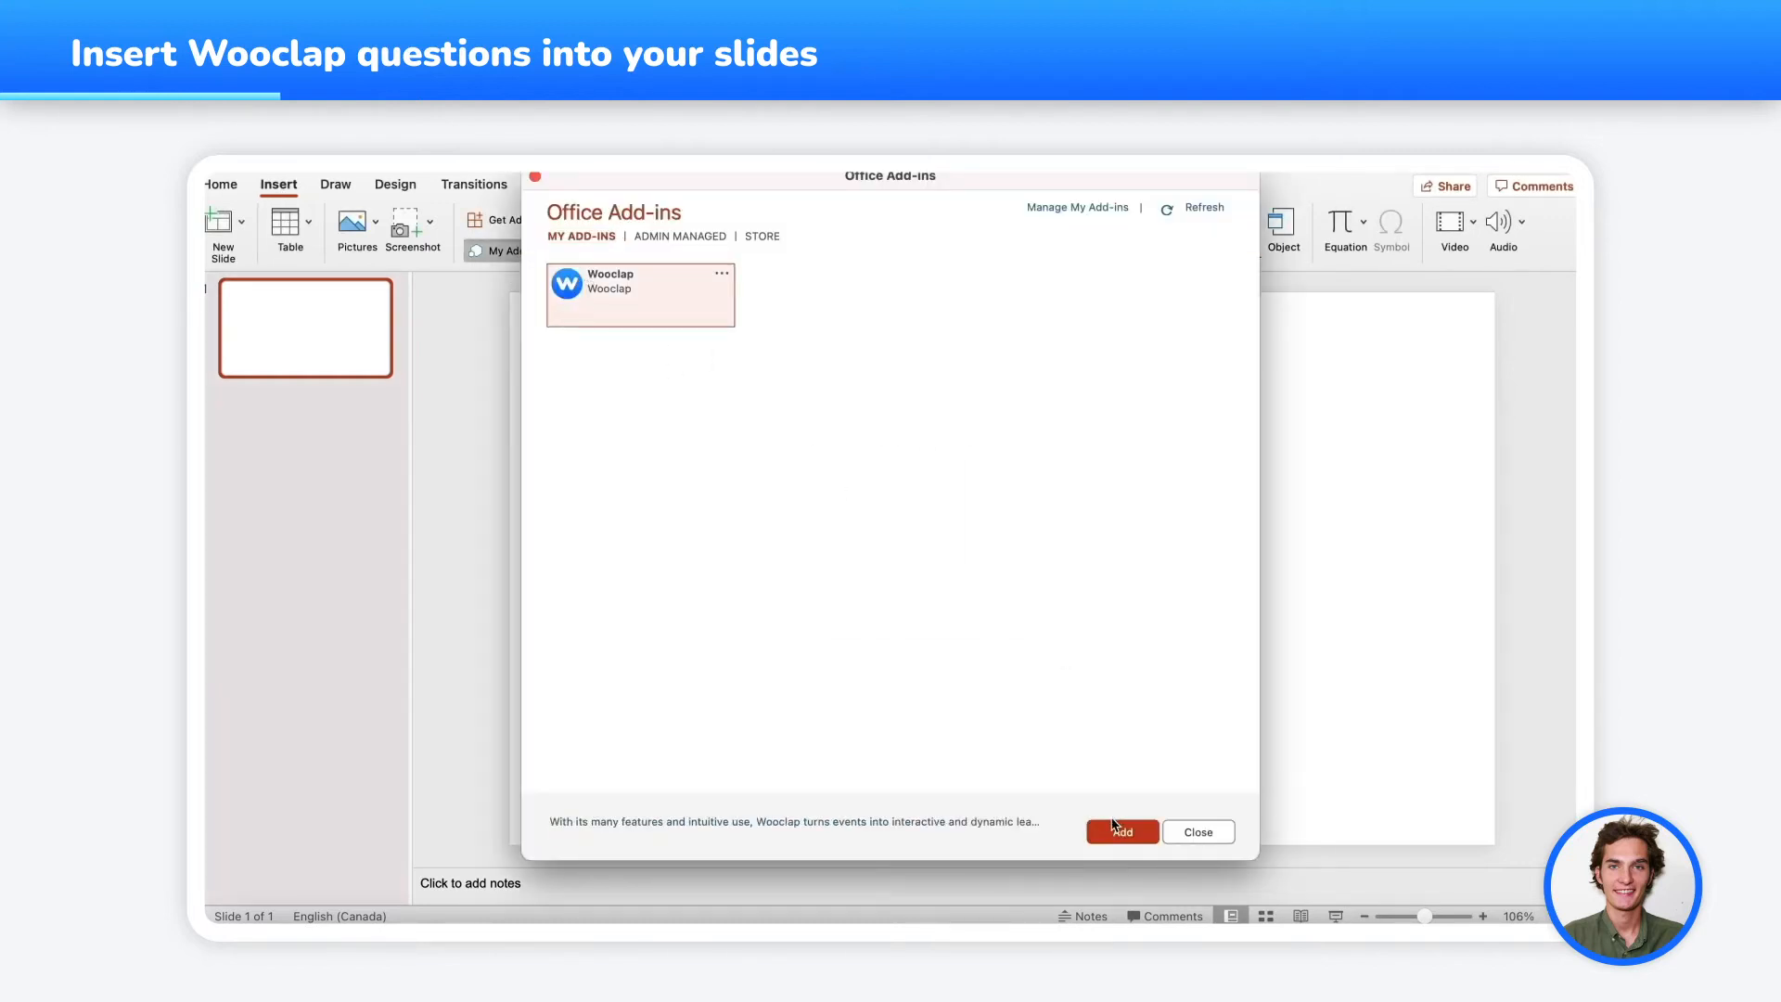
left_click(1120, 831)
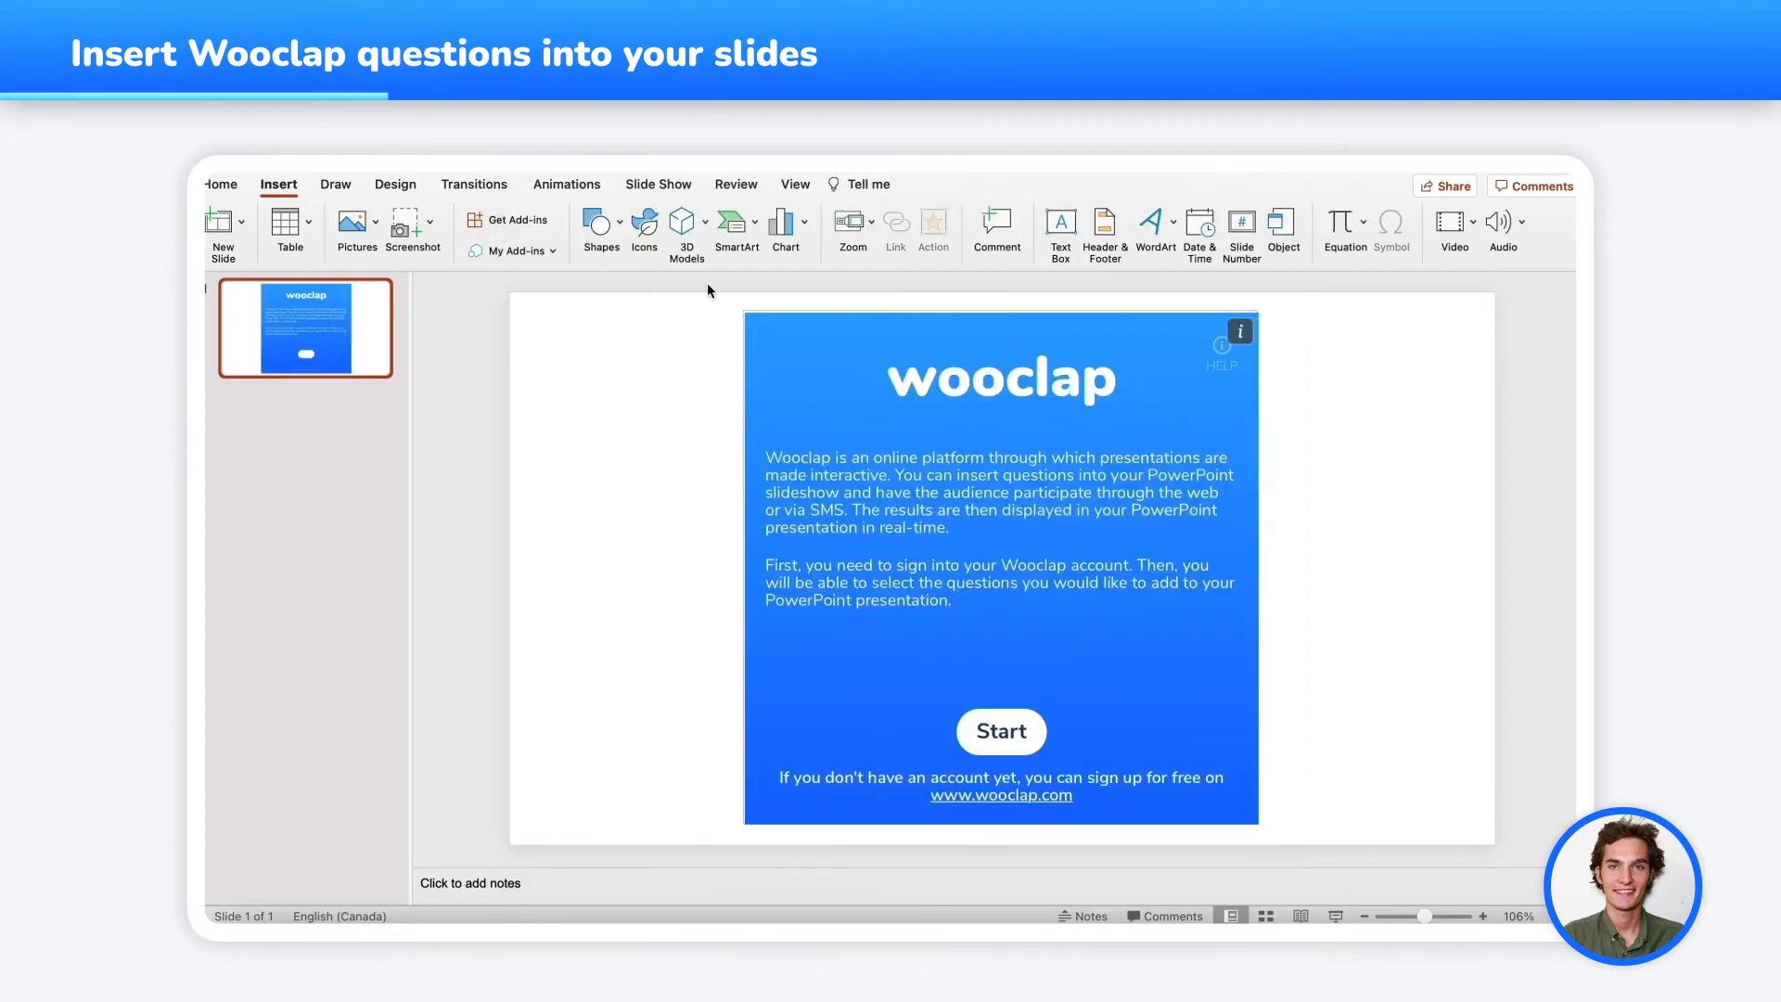
left_click(1000, 568)
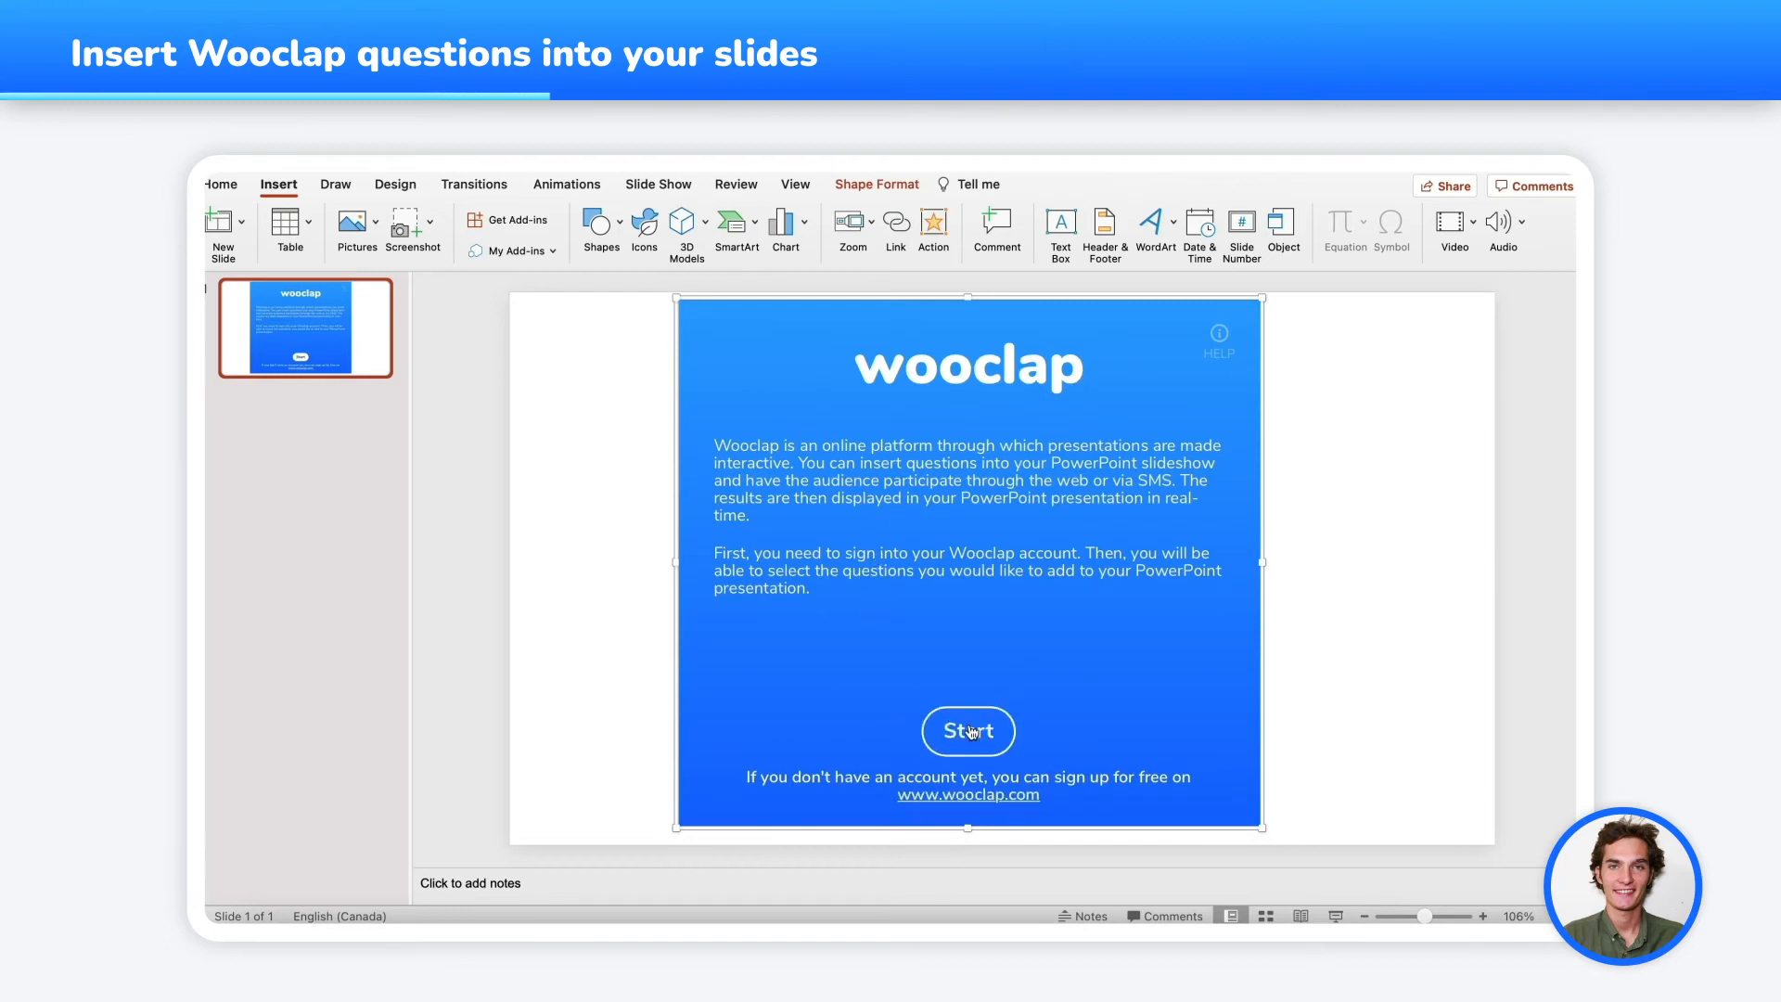
Step: Start the Wooclap panel and choose to log in through the web browser
left_click(966, 730)
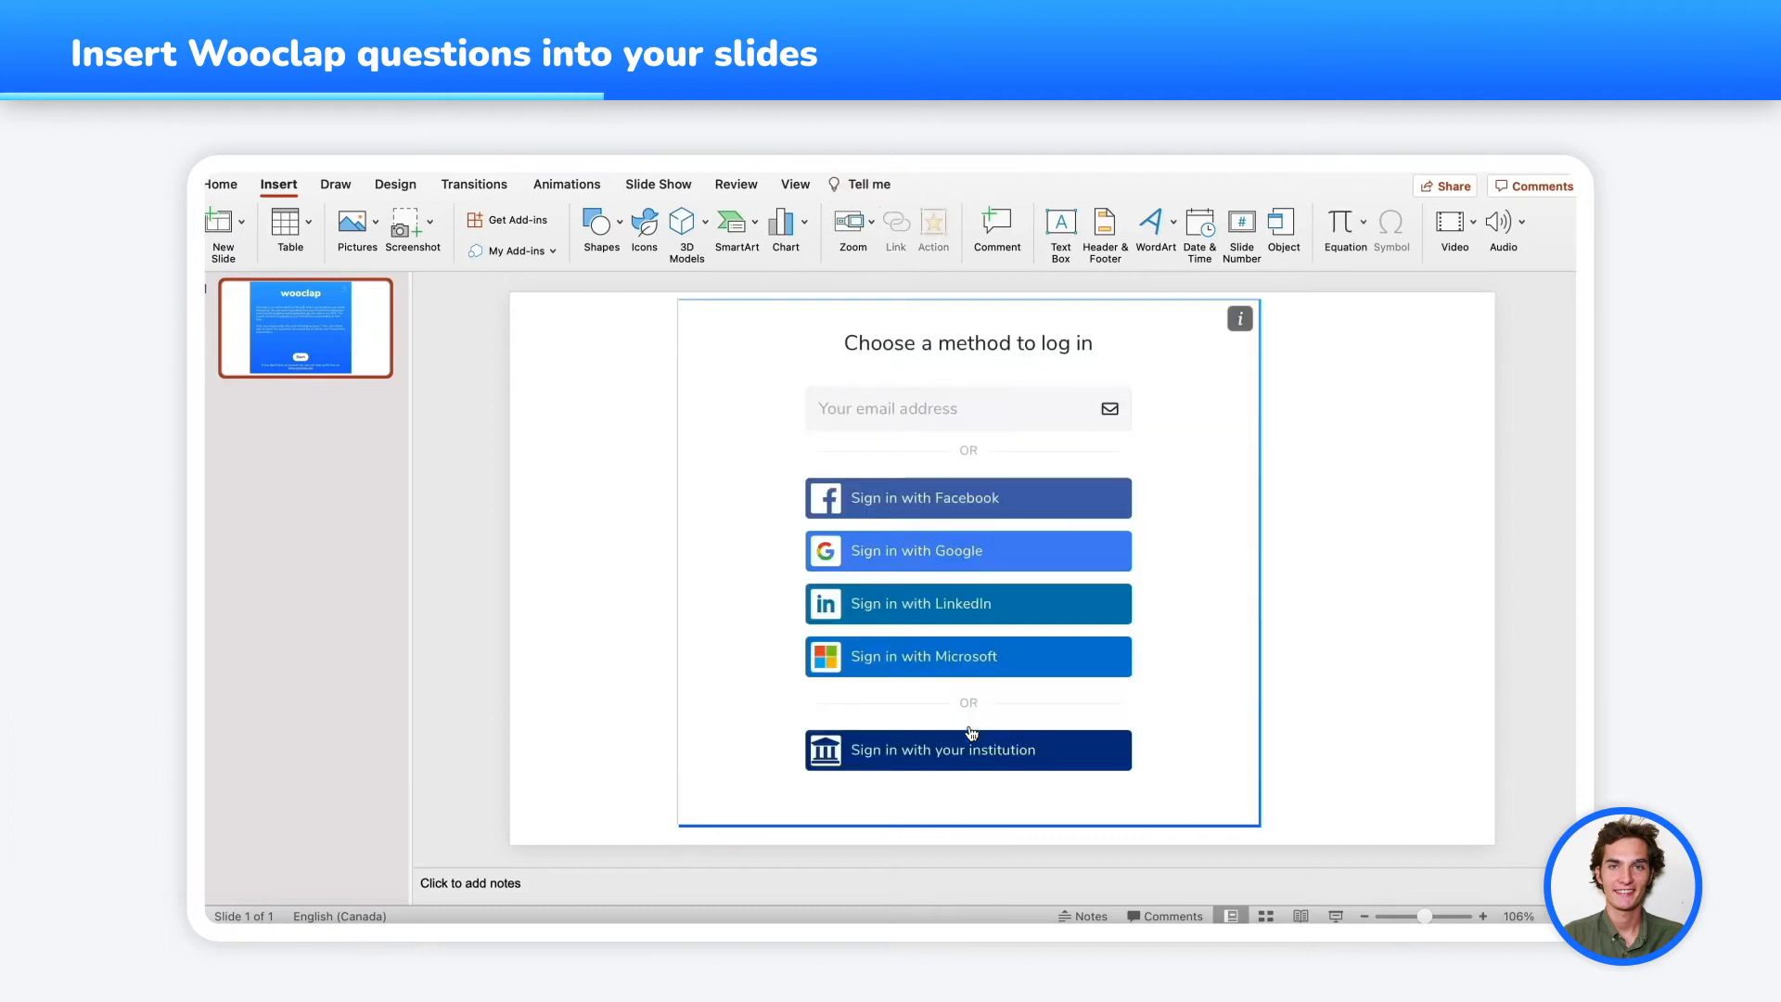
mouse_move(967, 551)
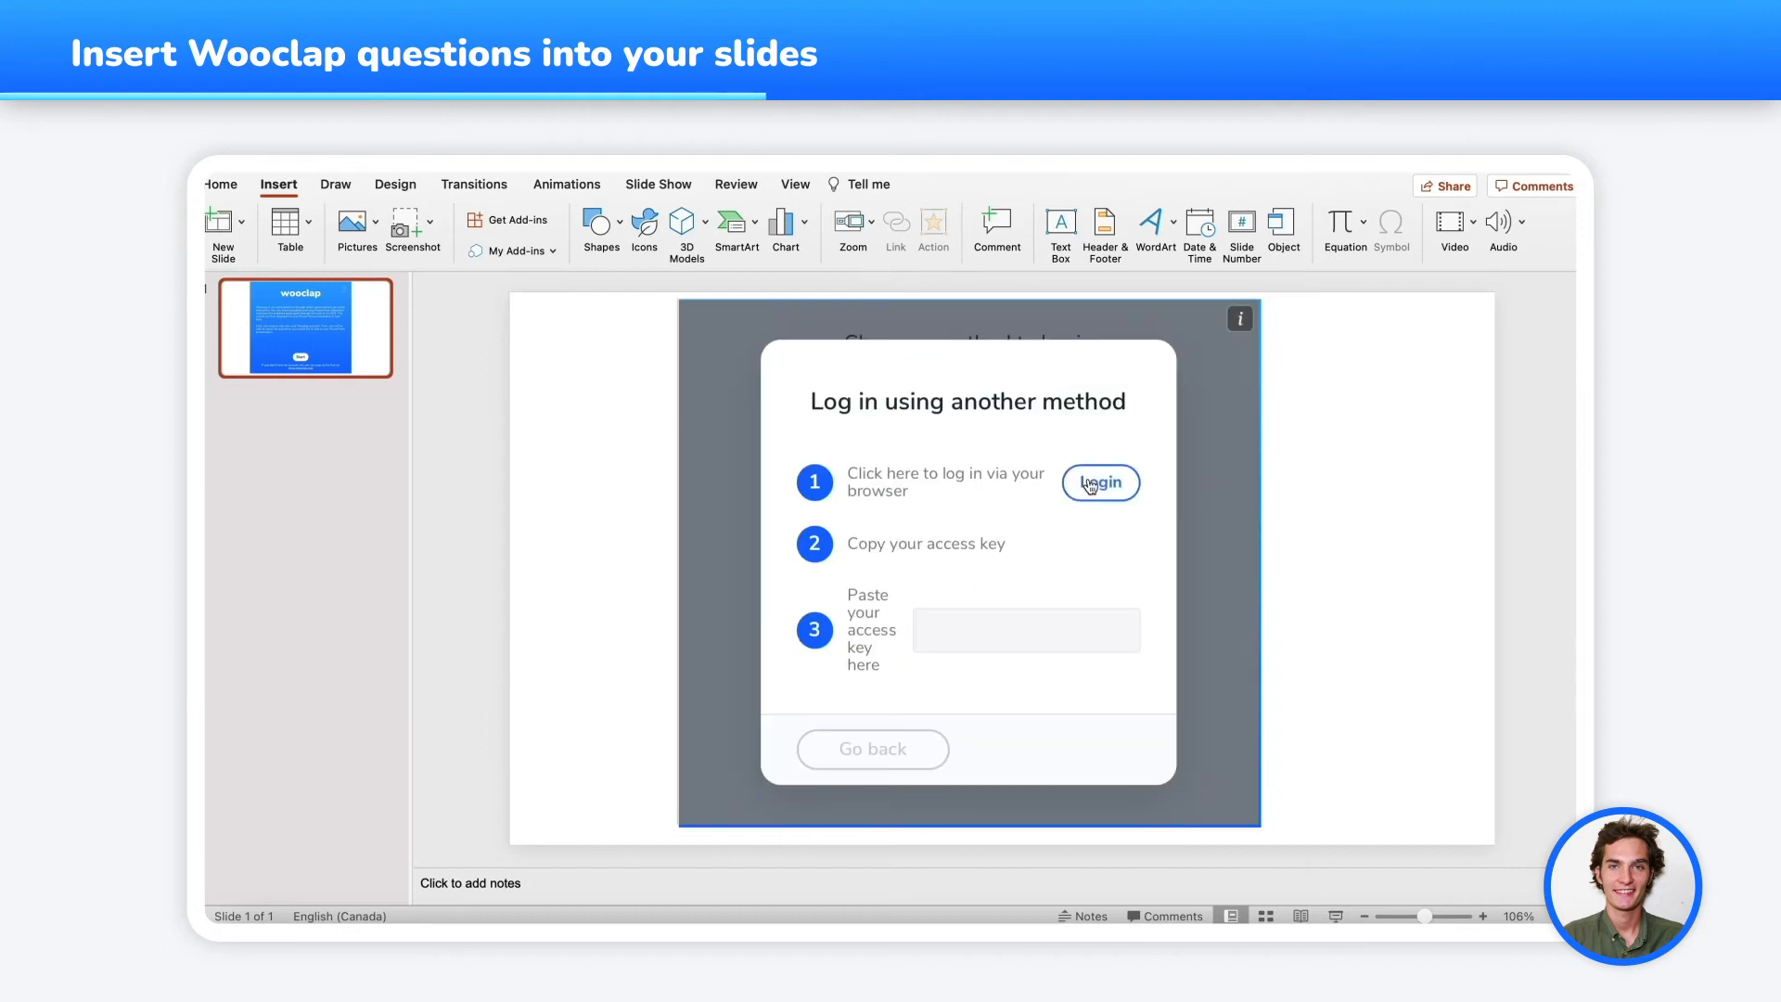
left_click(1098, 482)
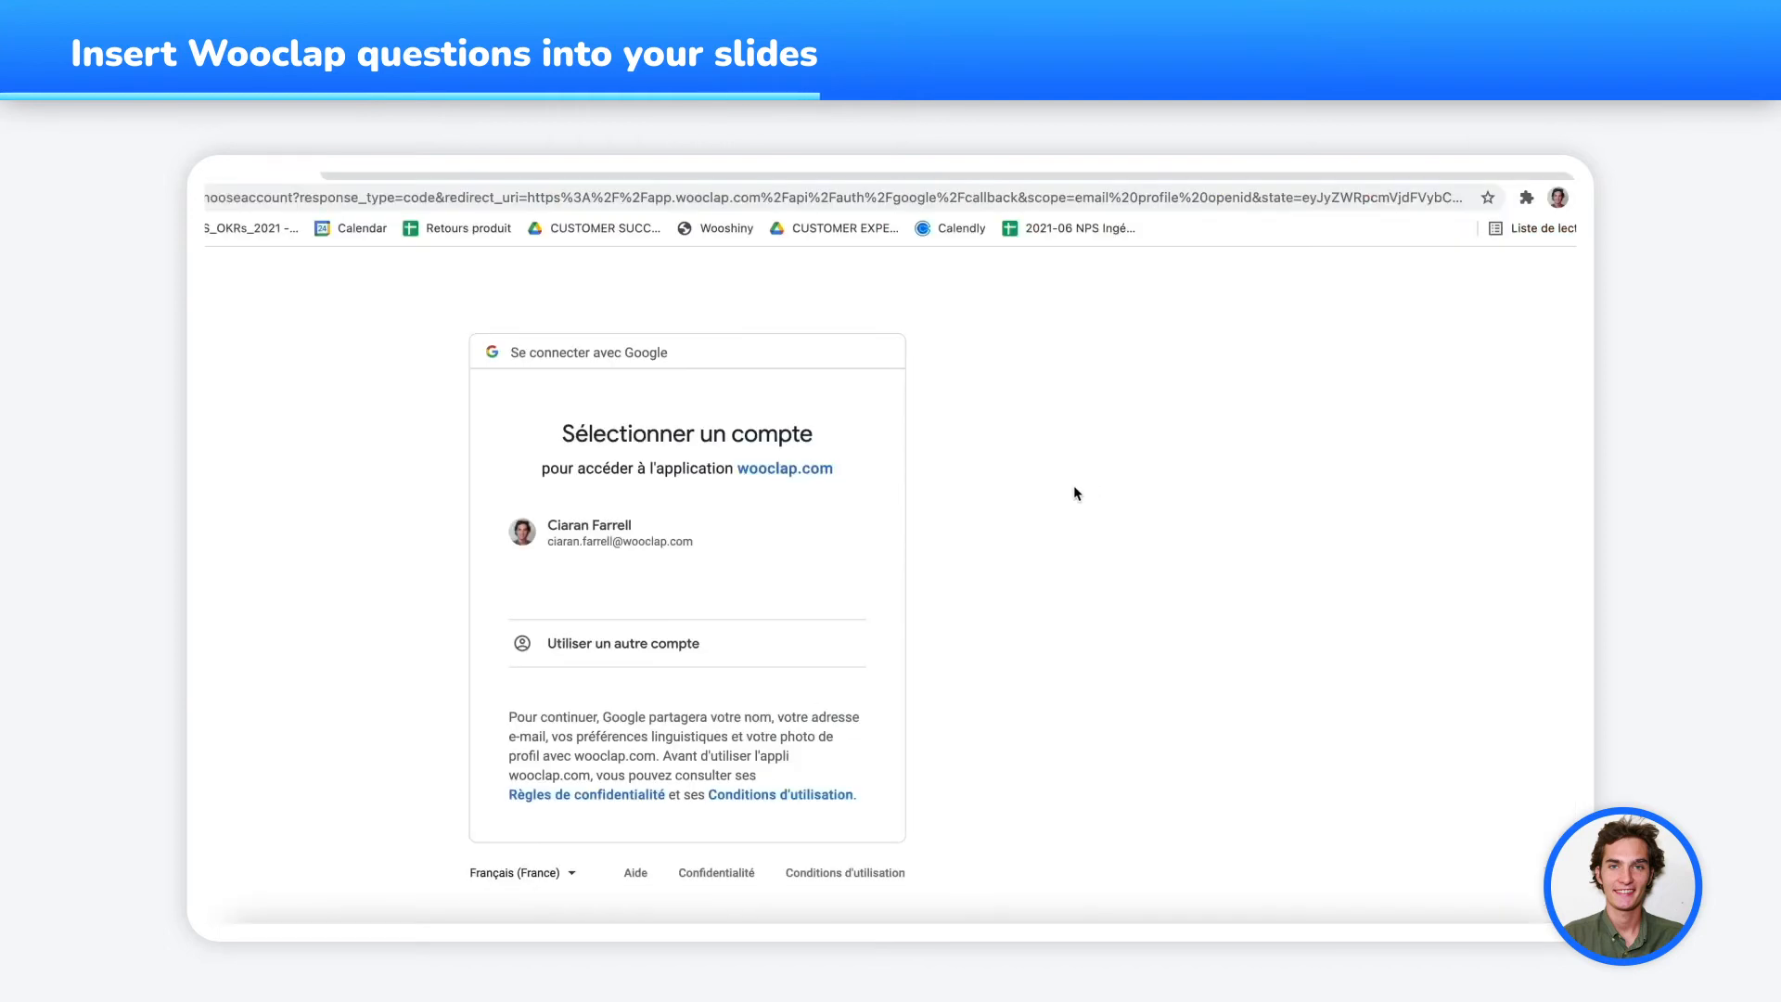
Step: Sign in with the listed Google account and copy the Wooclap access key
left_click(598, 531)
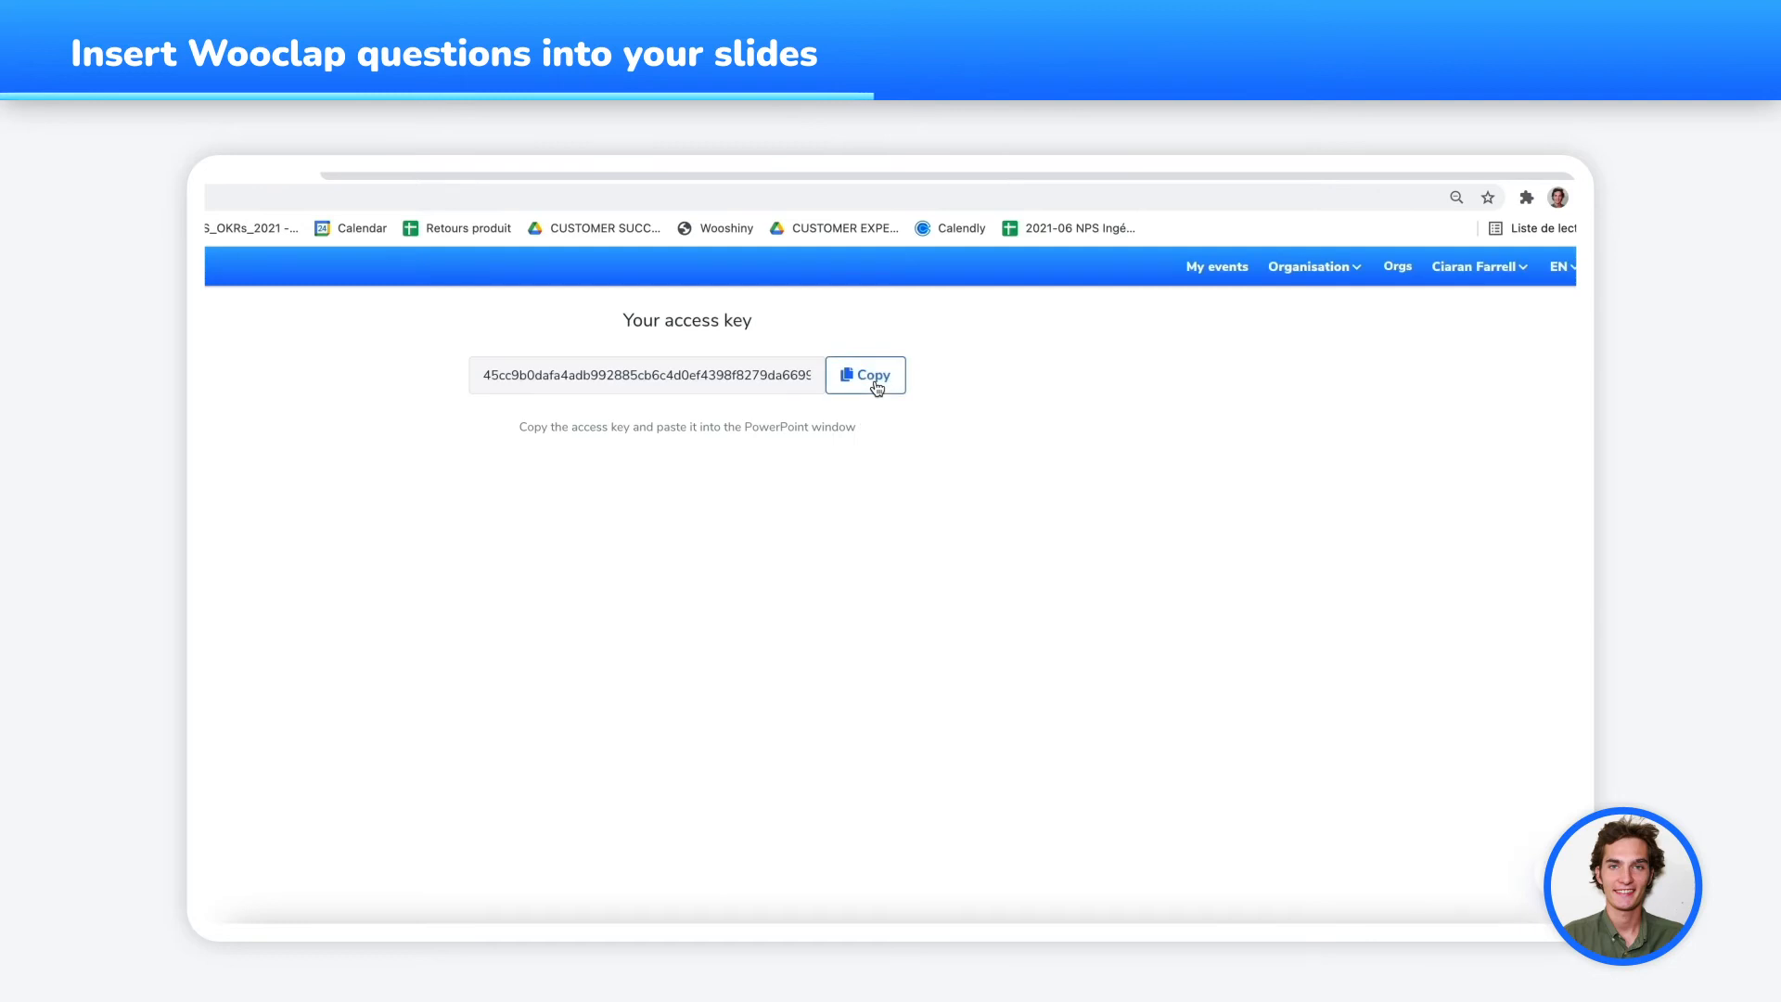
left_click(865, 375)
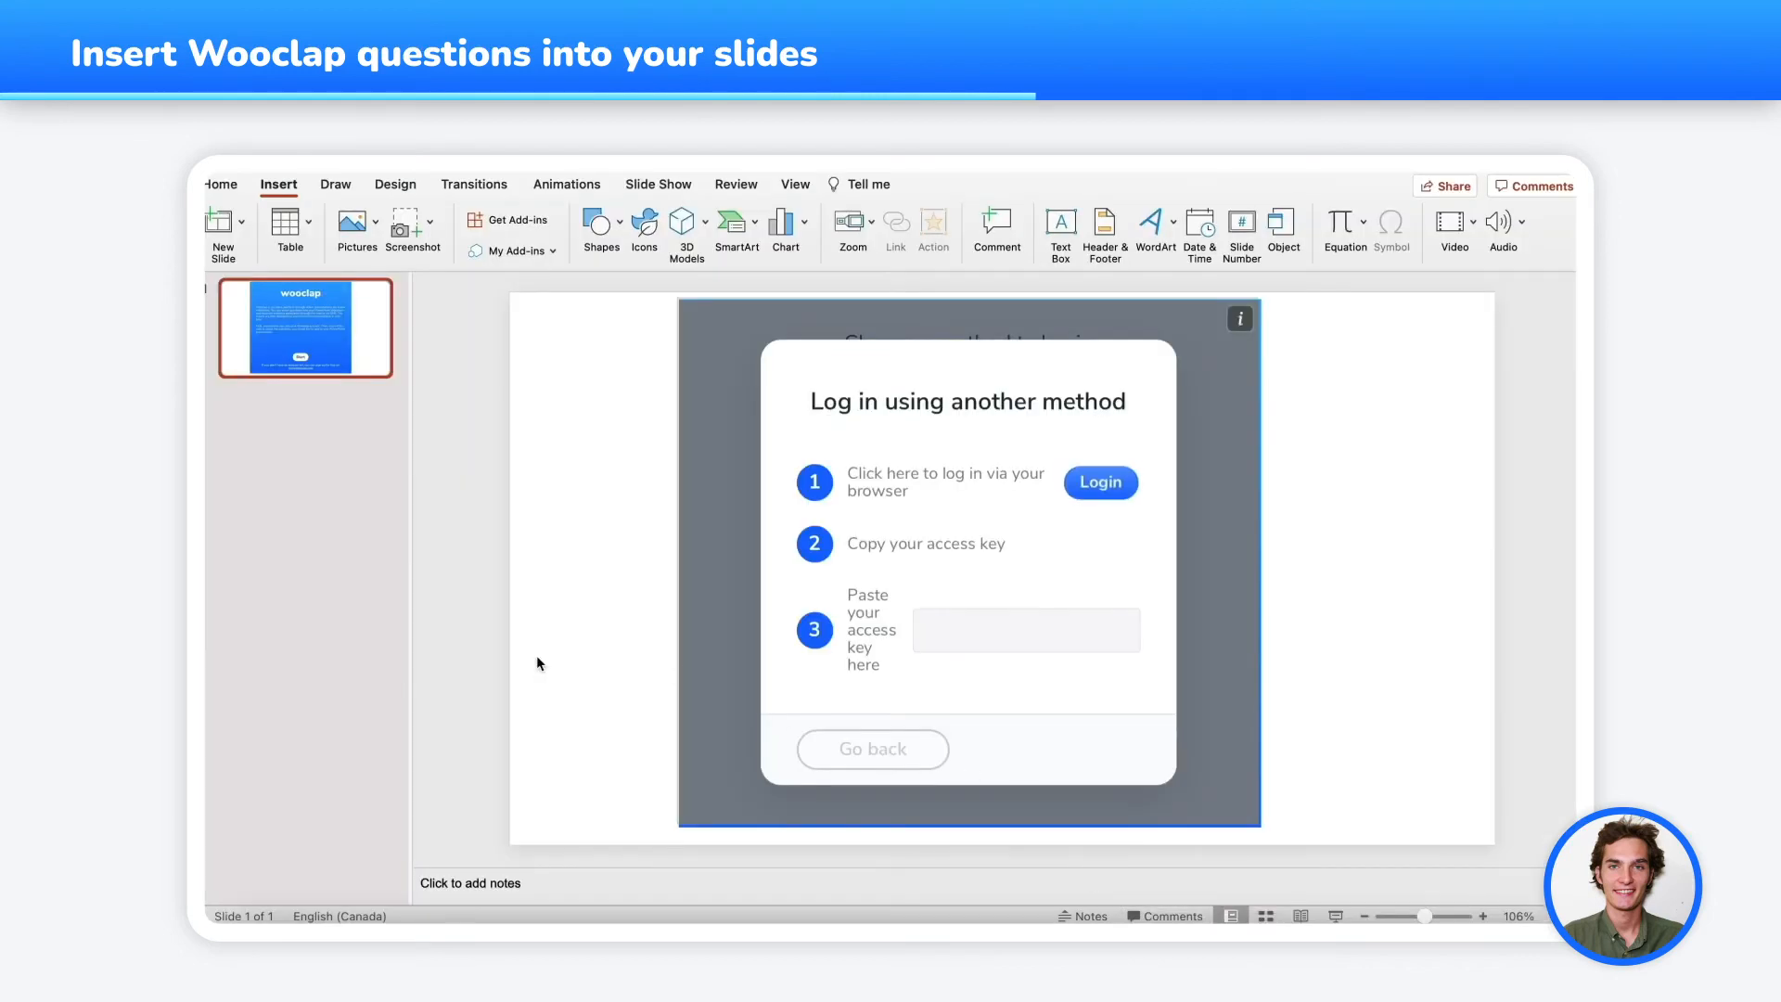
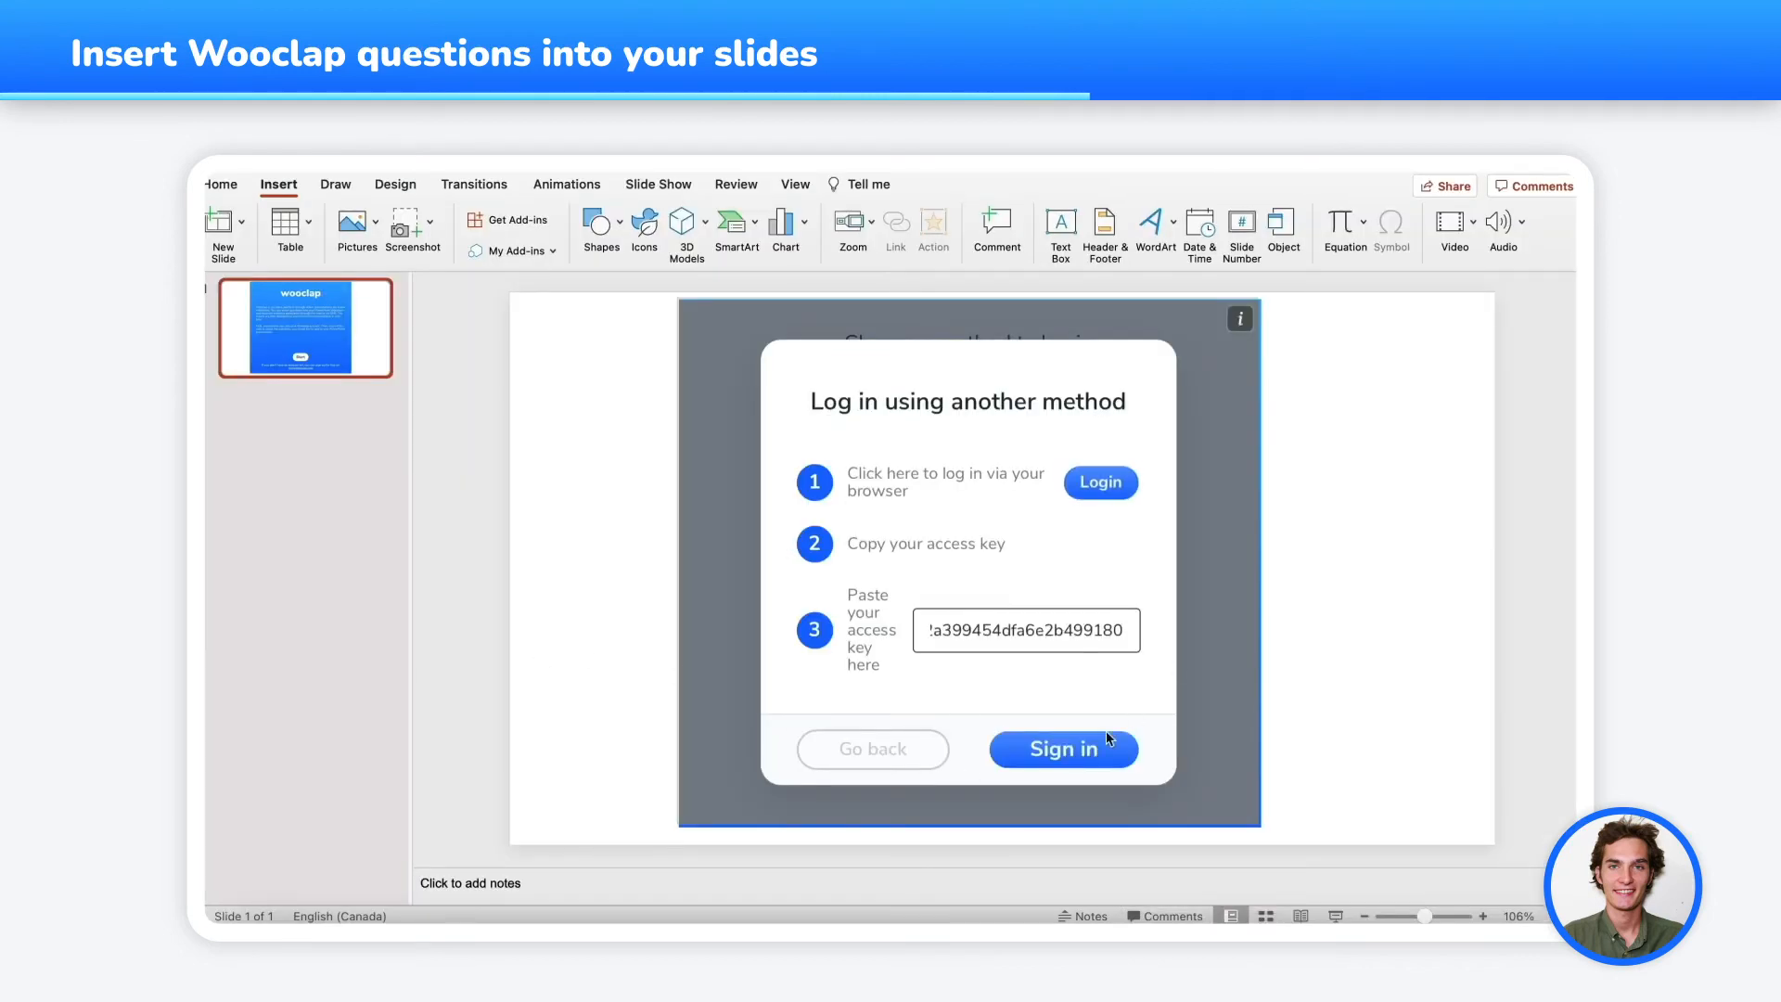
left_click(1062, 748)
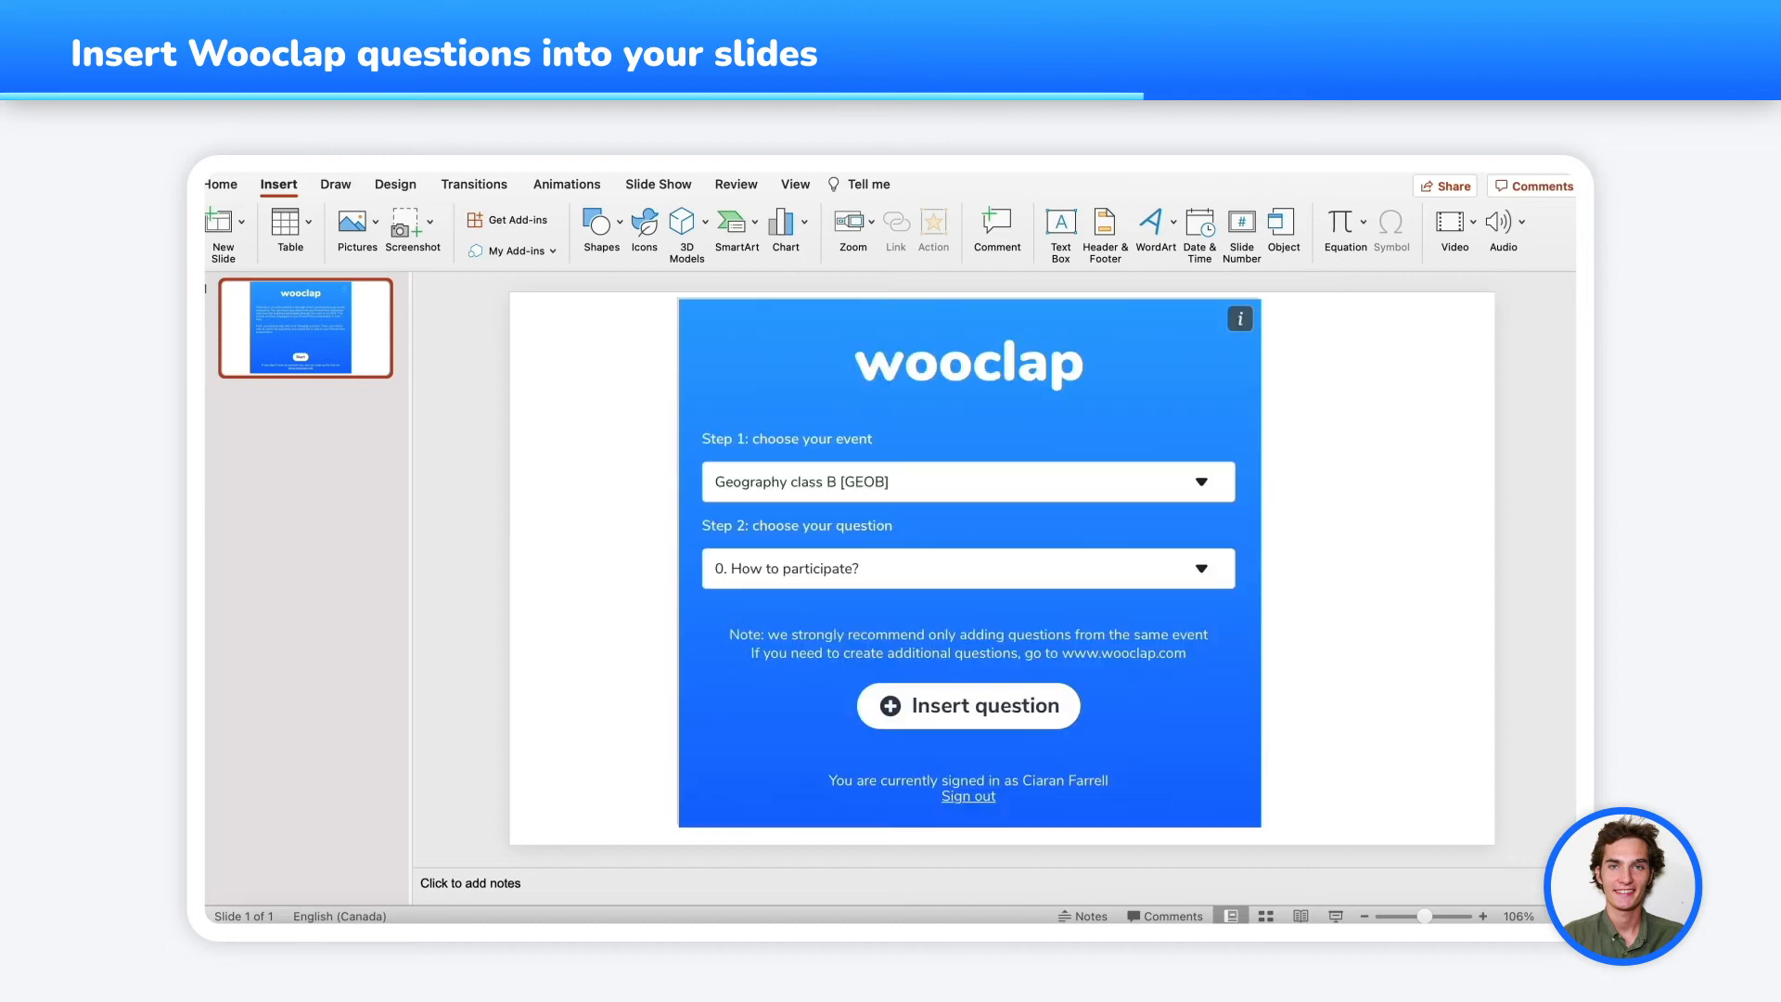
mouse_move(262, 672)
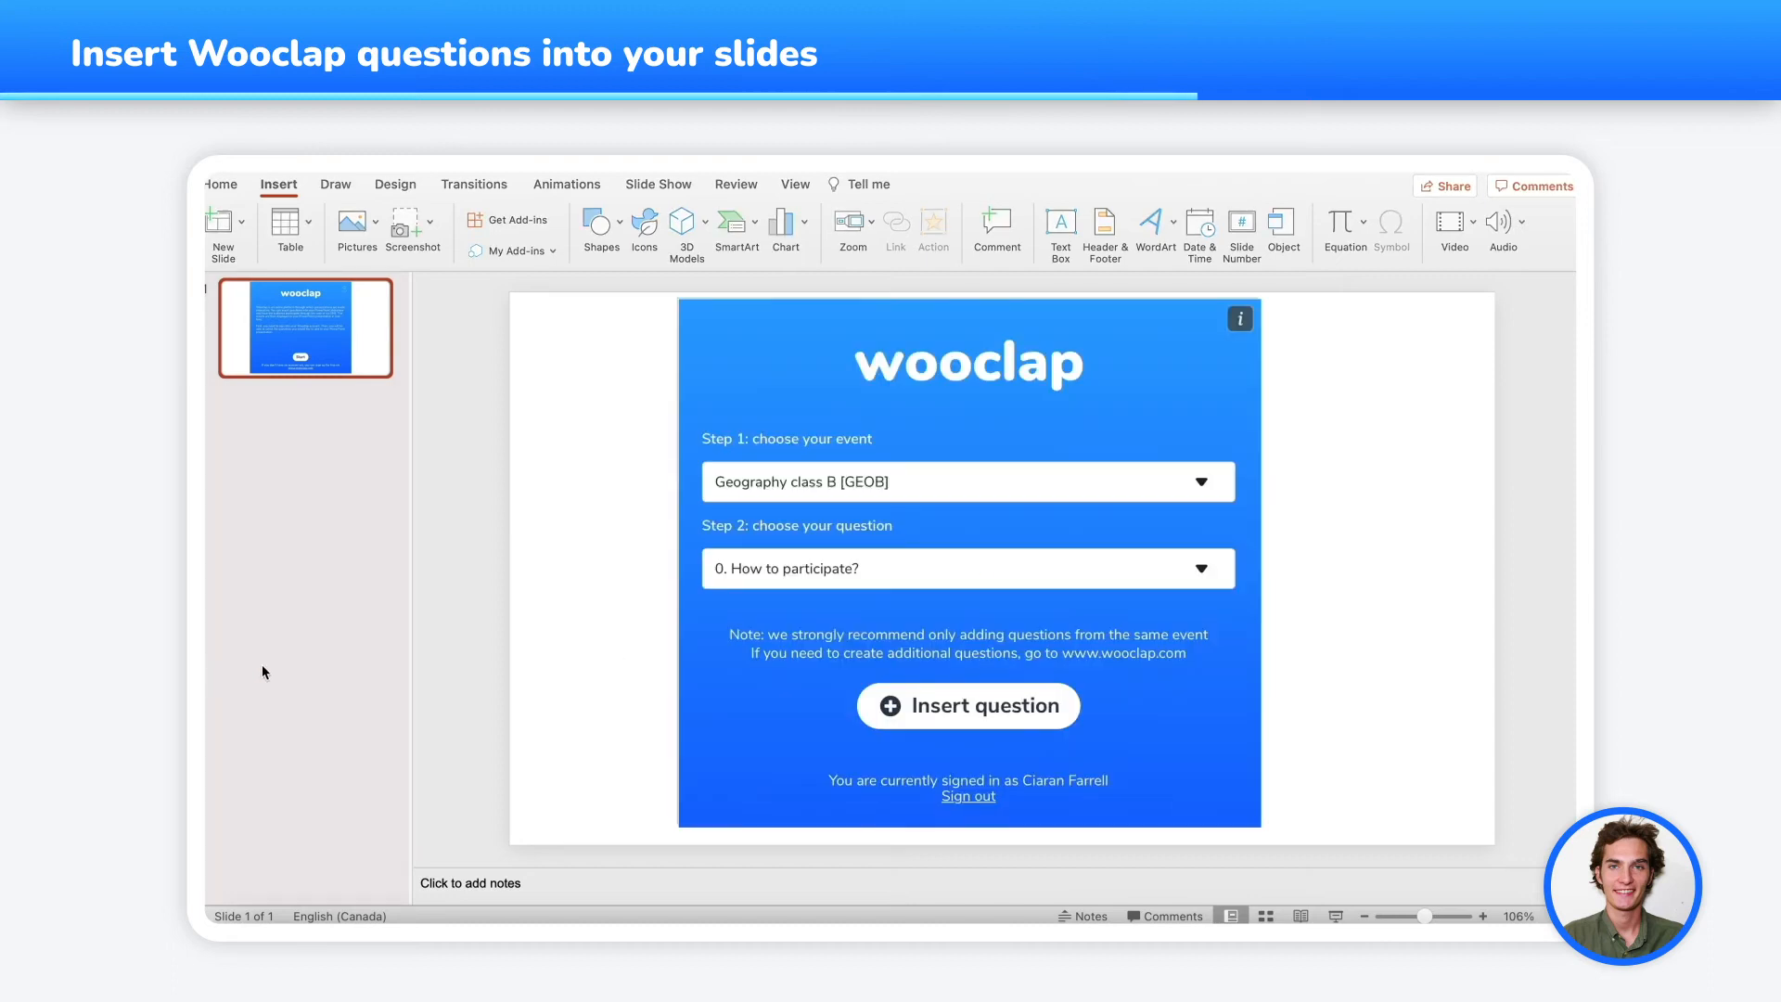
mouse_move(930, 610)
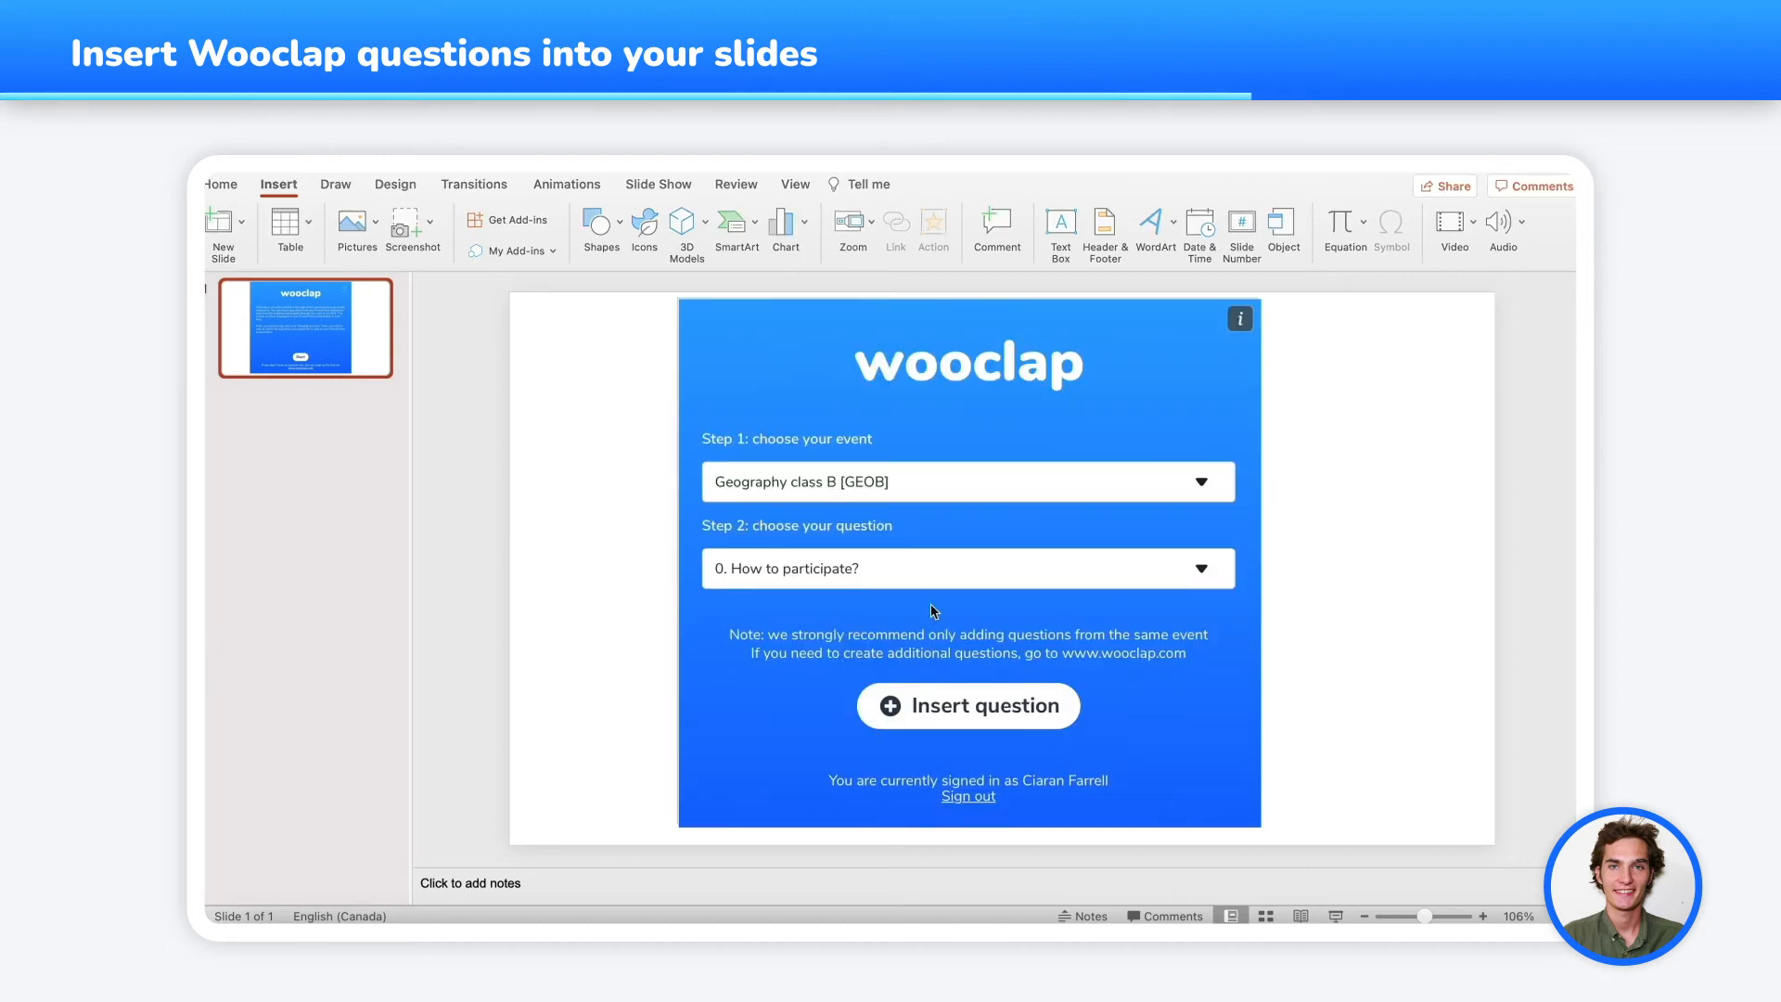
left_click(967, 568)
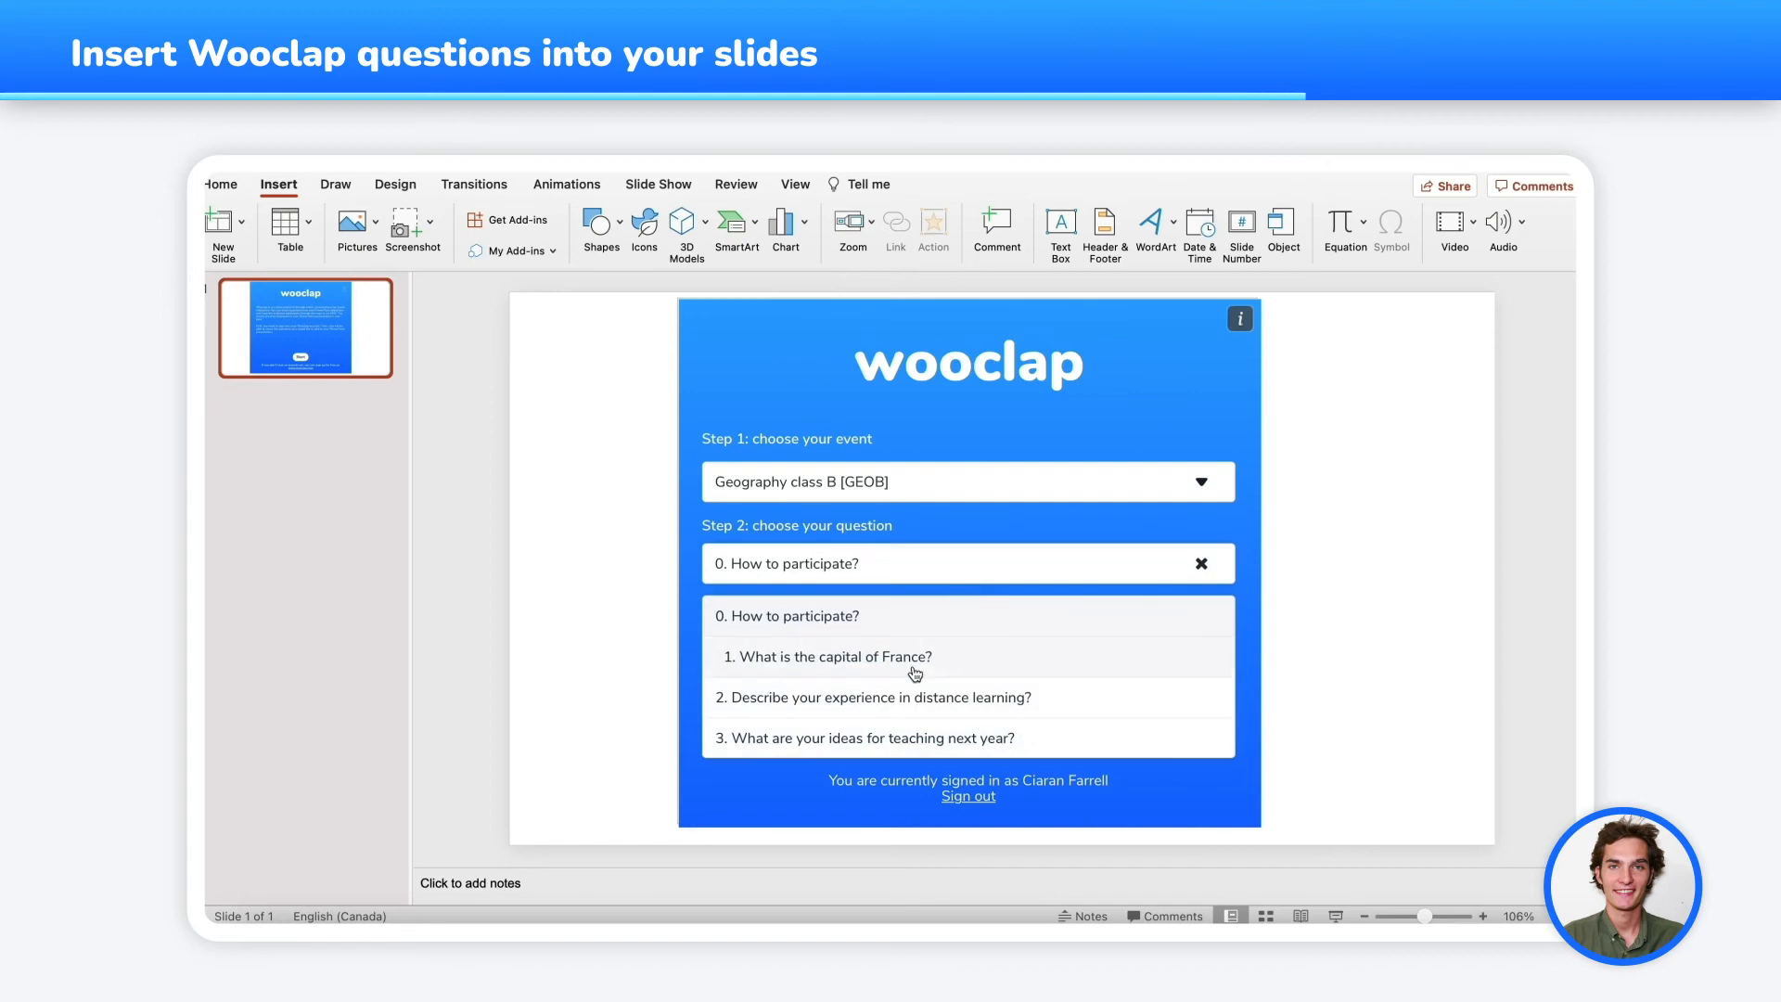
left_click(833, 656)
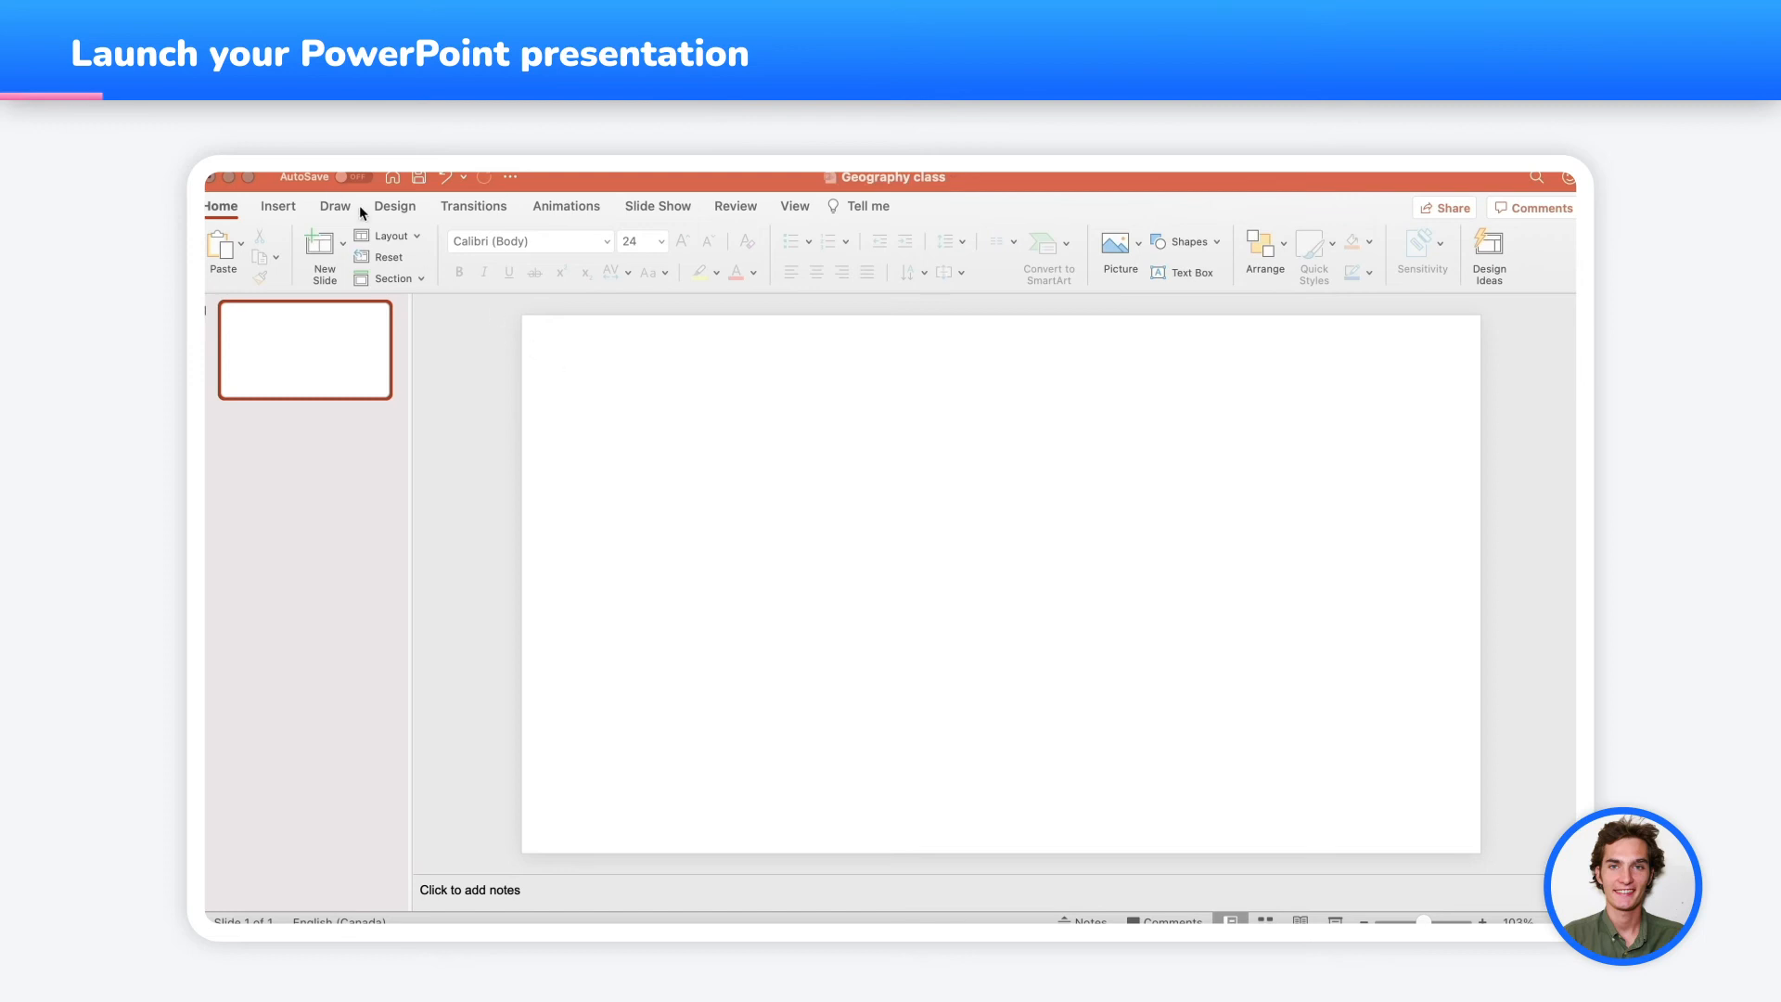
Step: Add Wooclap to the slide and insert the 'What is the capital of Brazil?' question
left_click(278, 206)
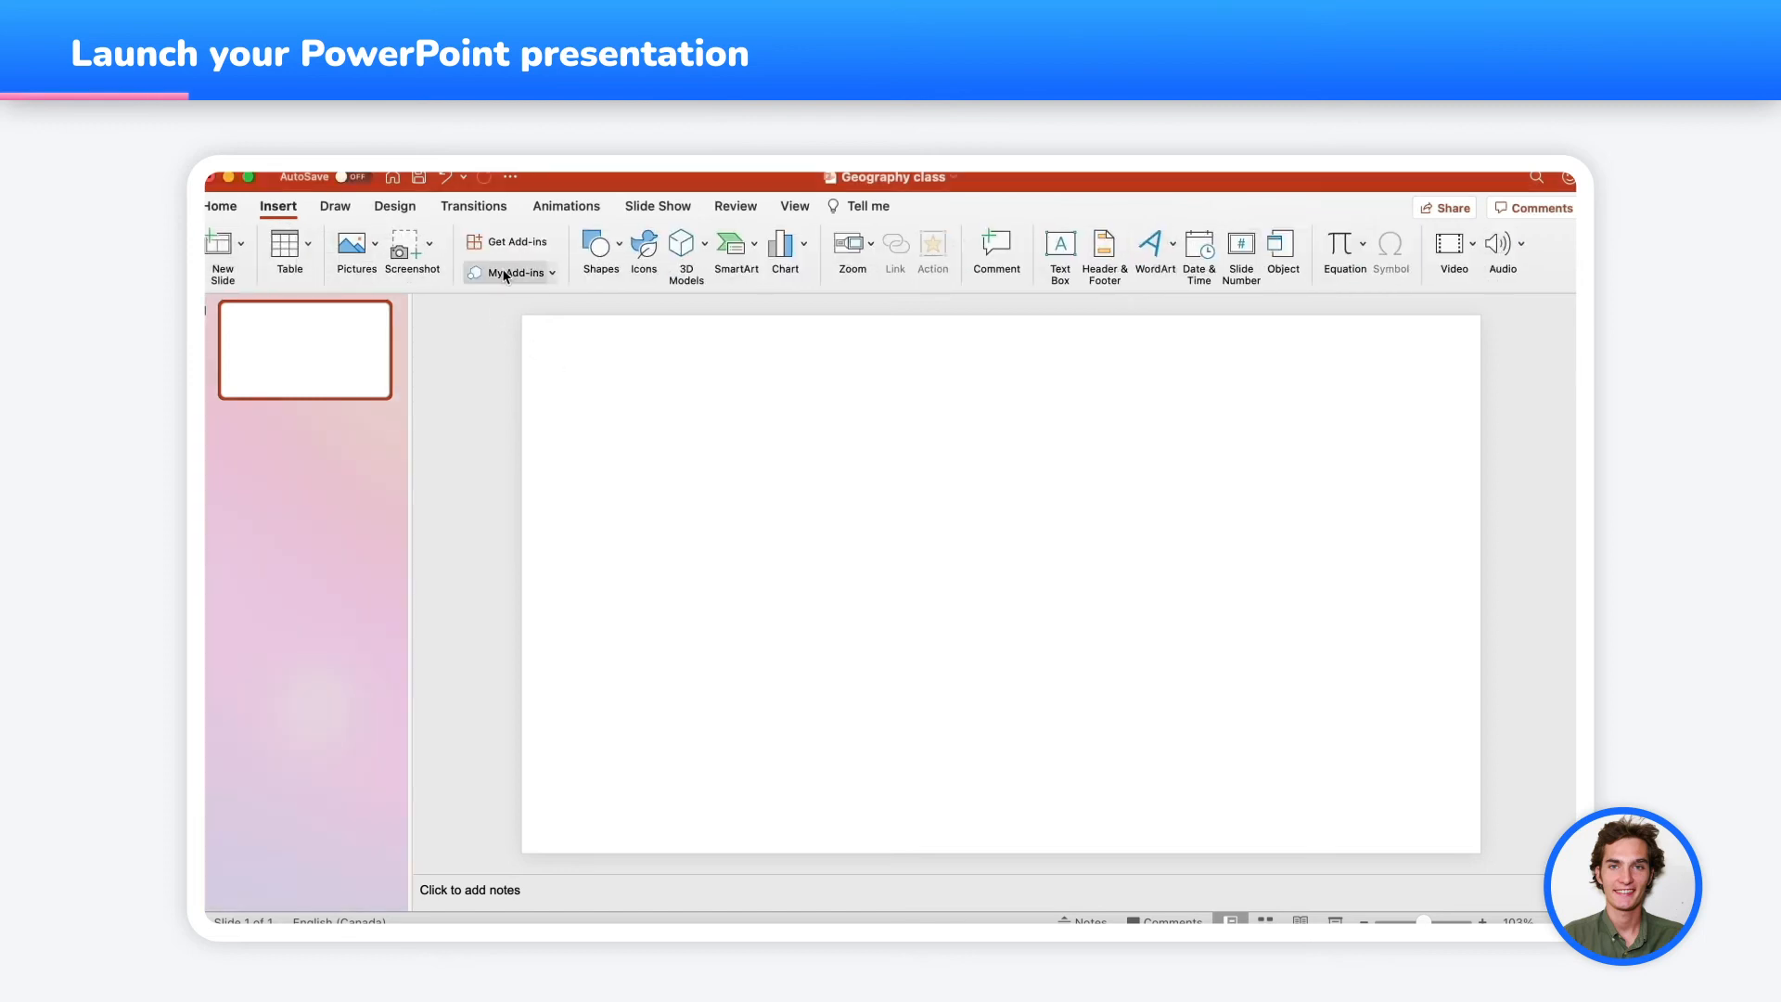
left_click(510, 272)
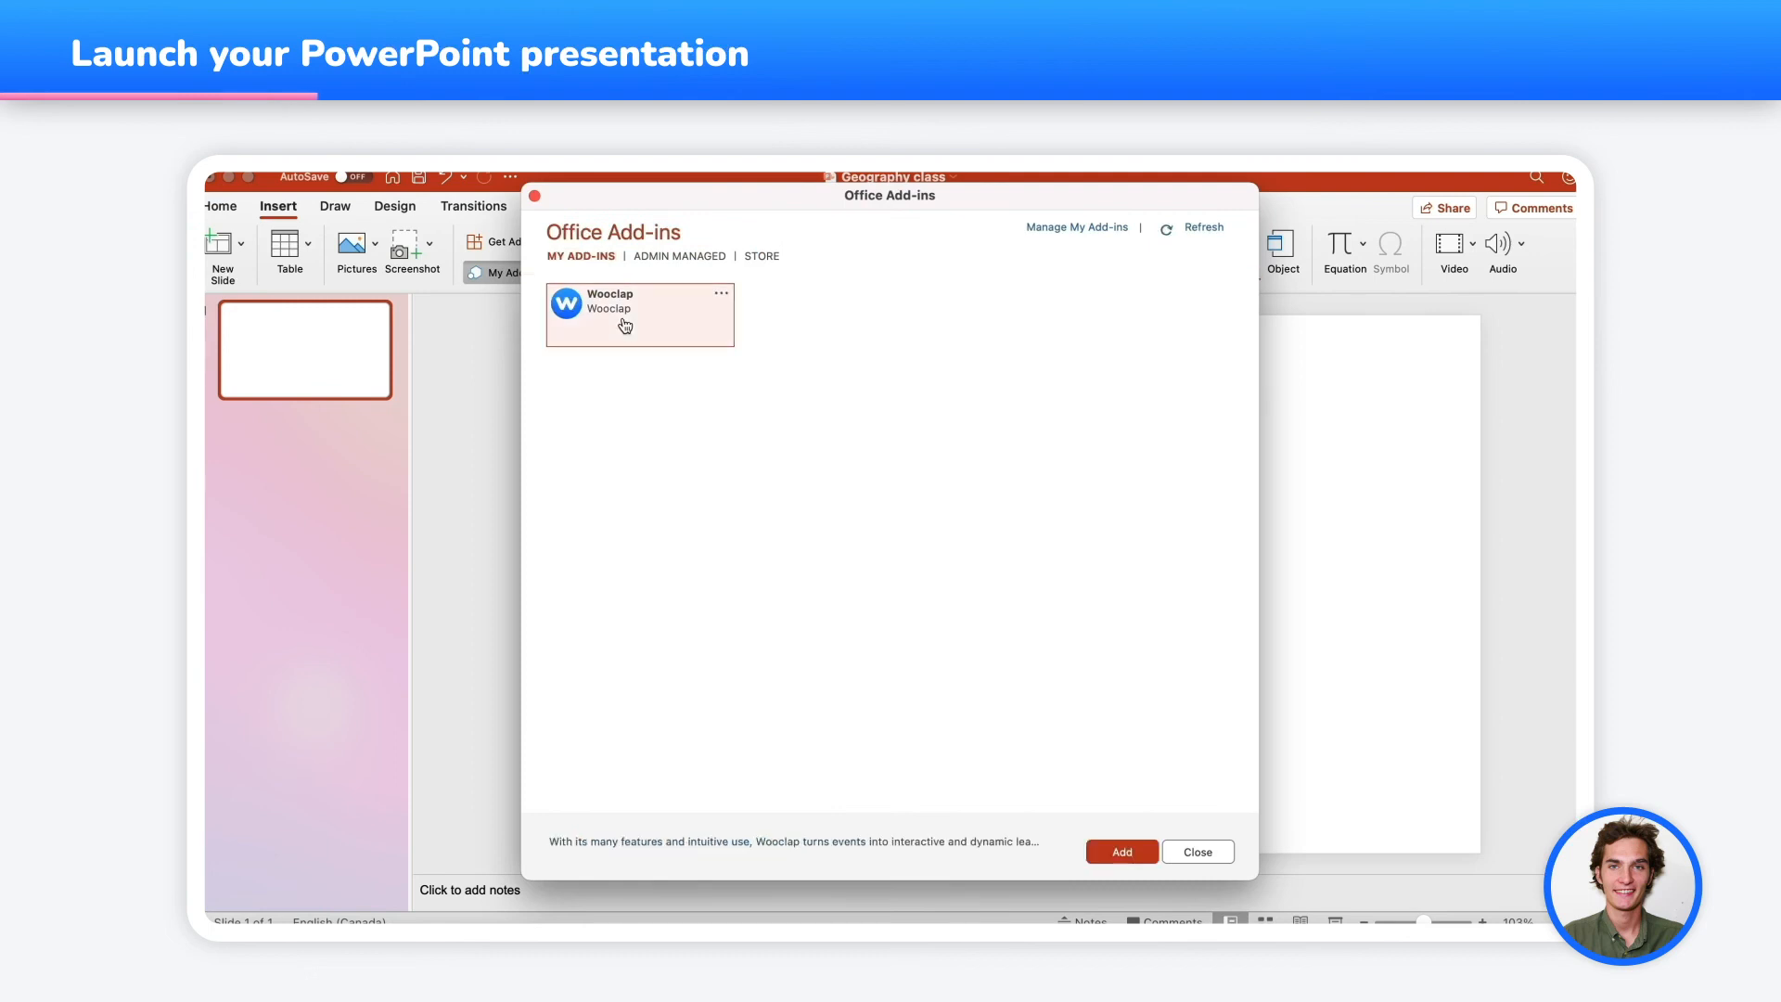
left_click(1119, 852)
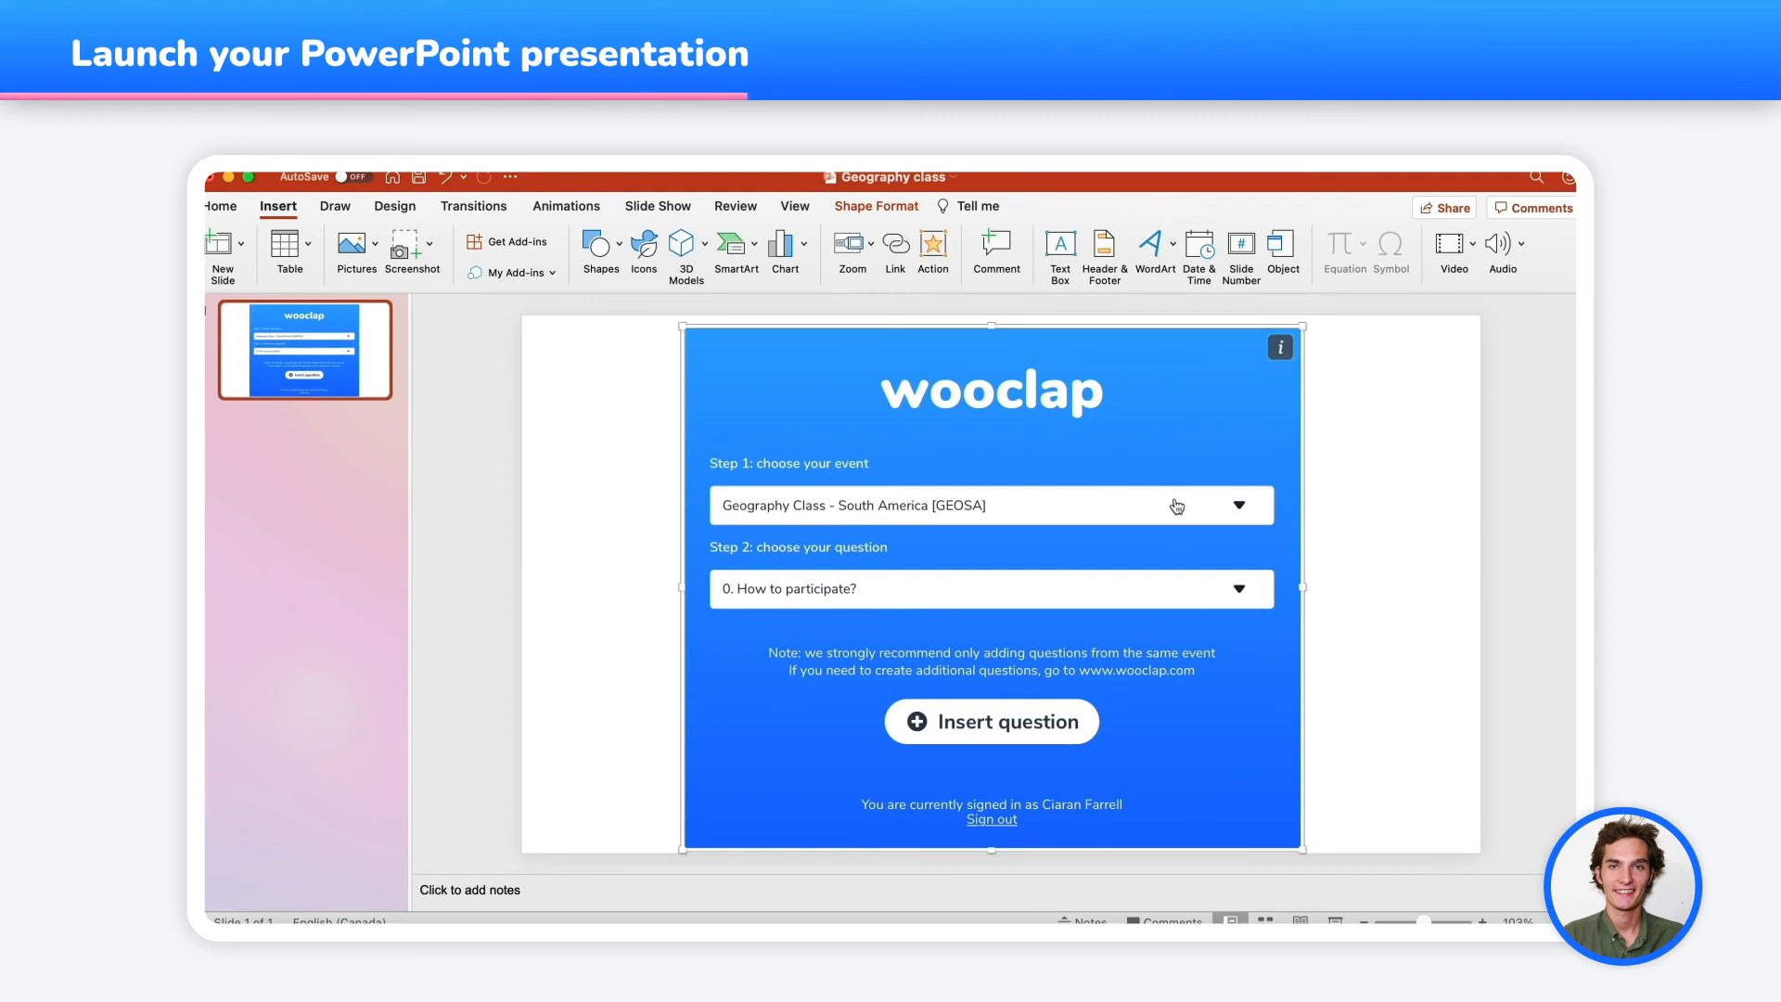
mouse_move(1082, 608)
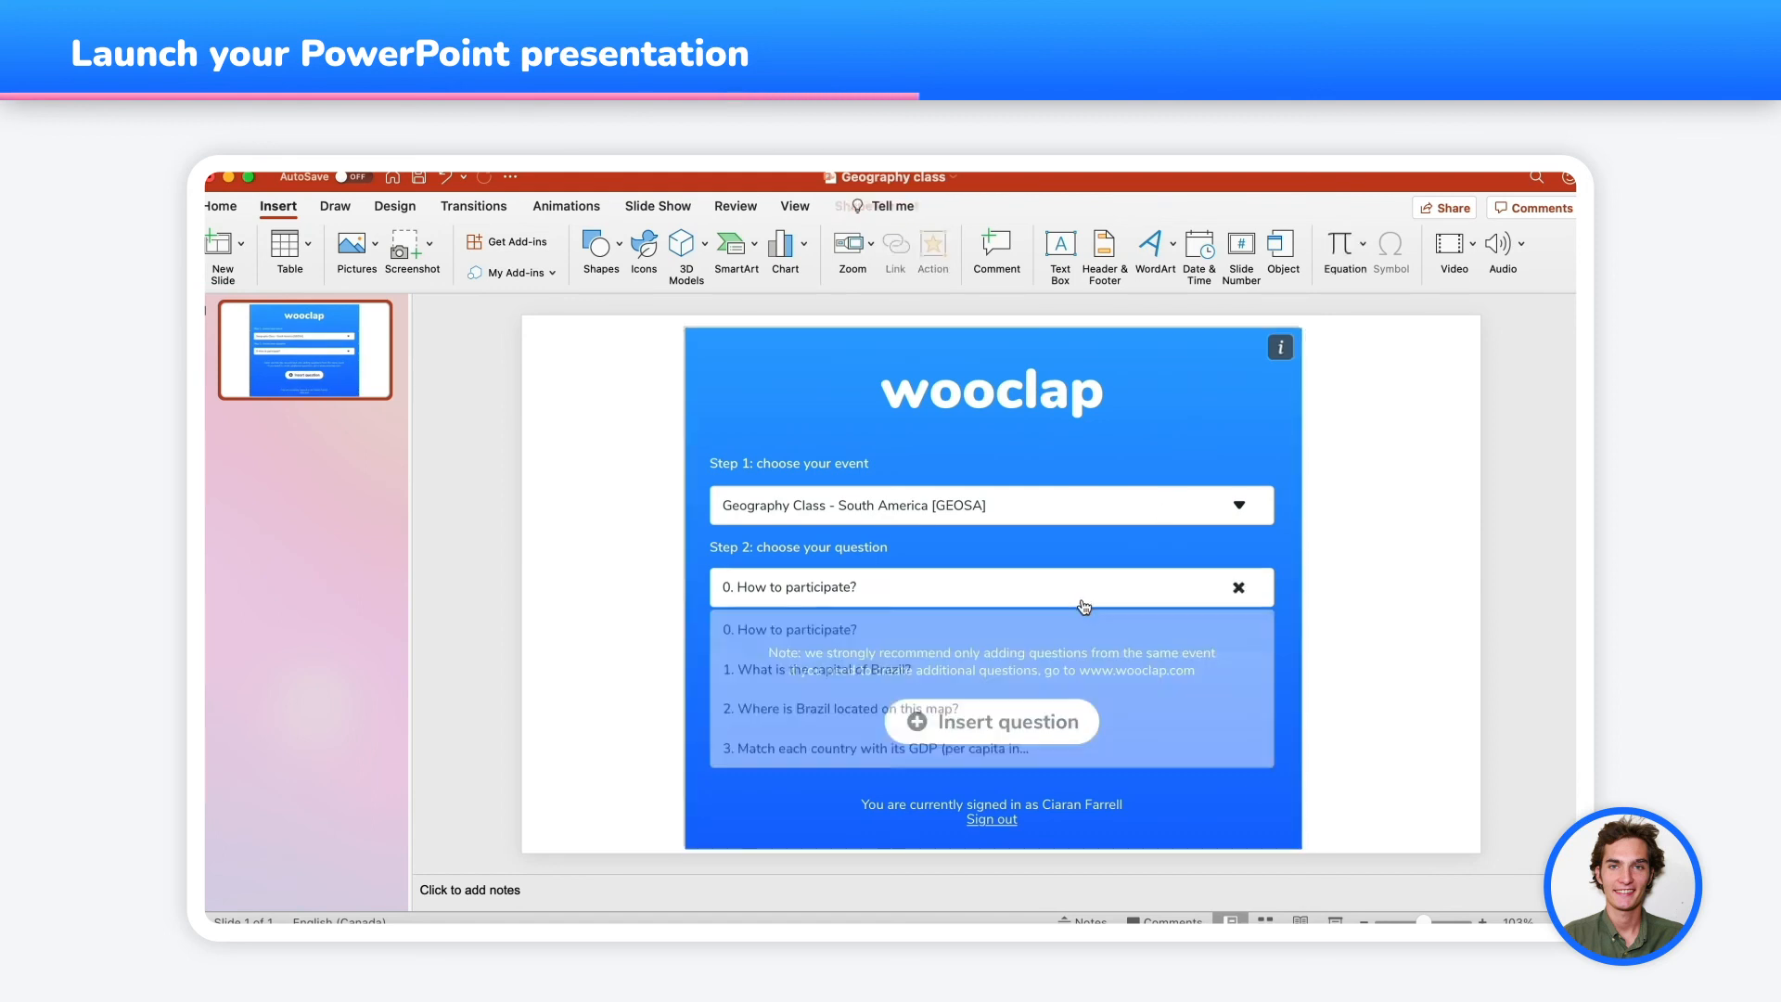
left_click(840, 669)
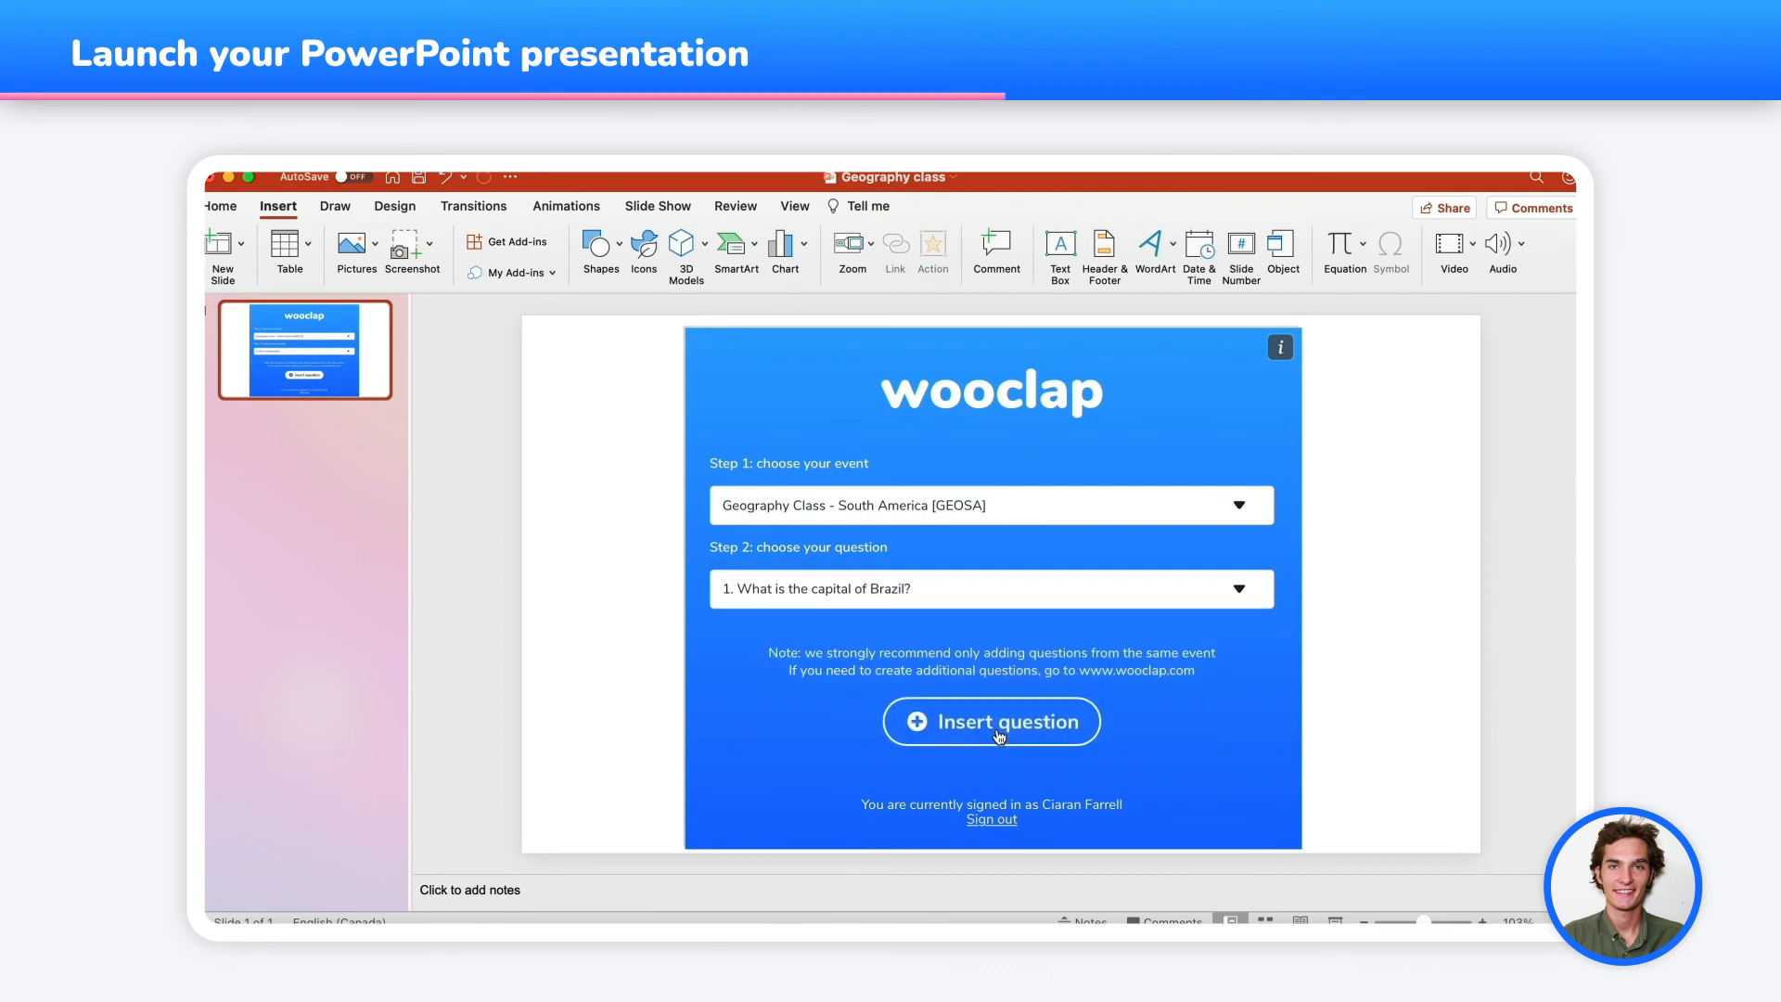
left_click(990, 721)
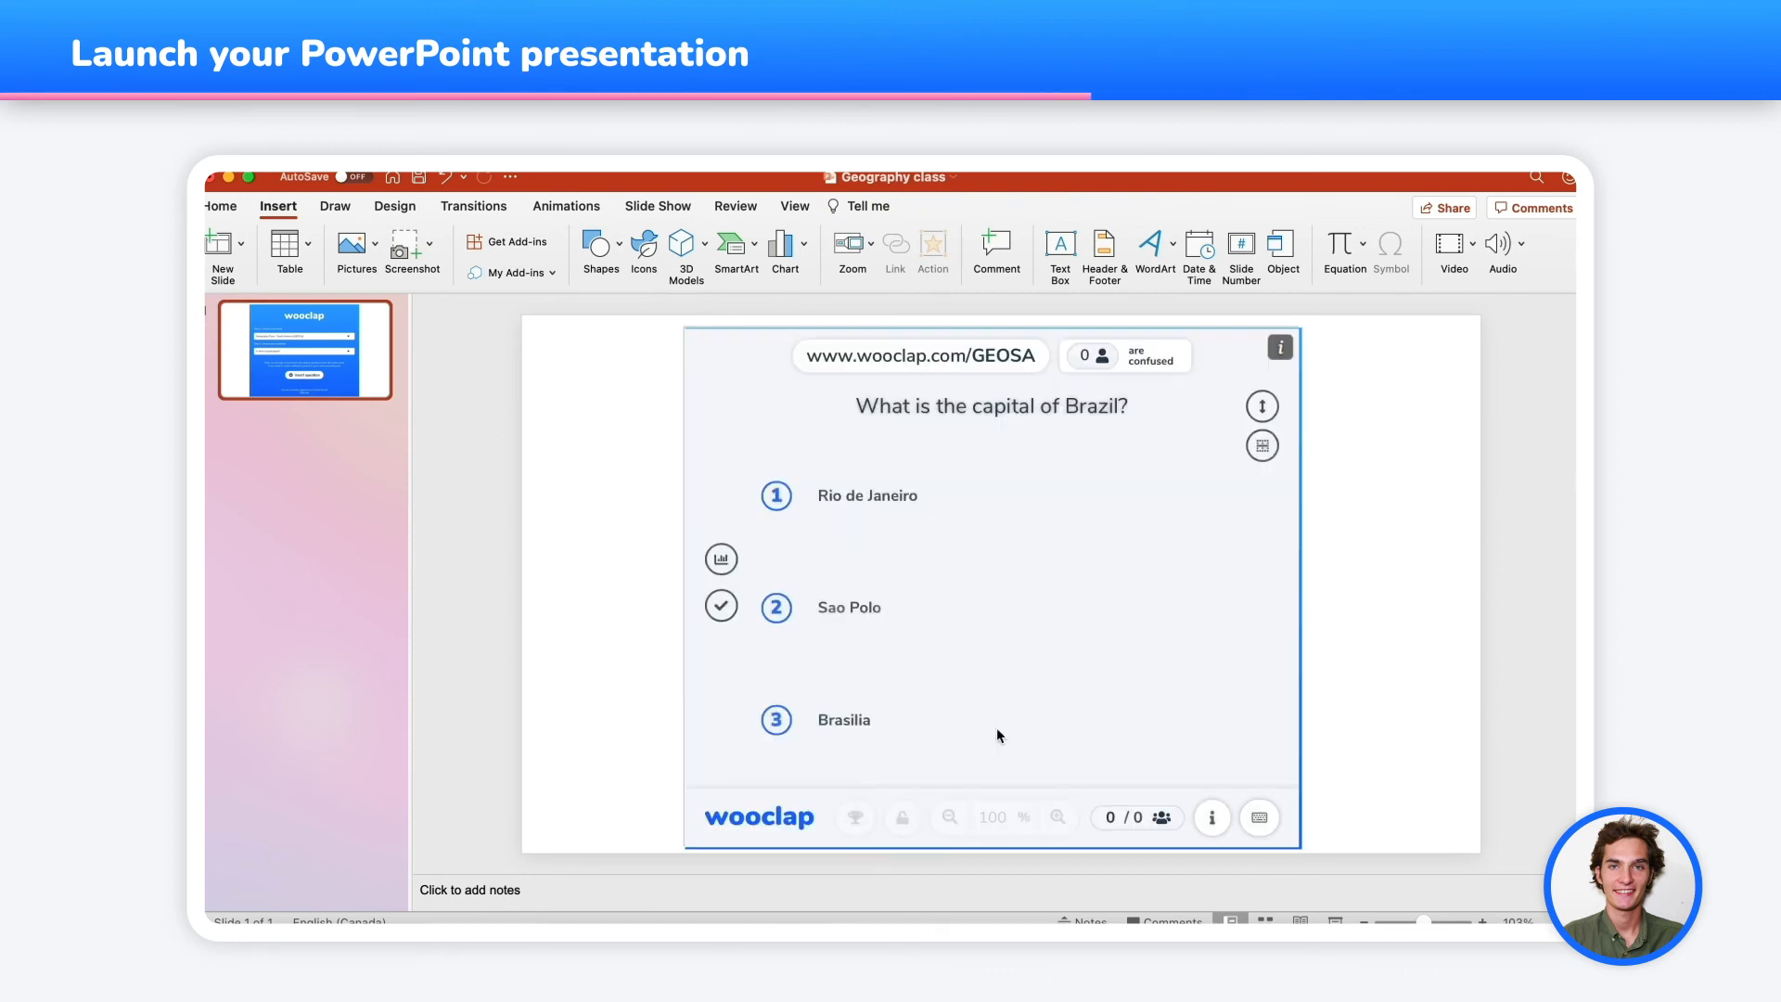